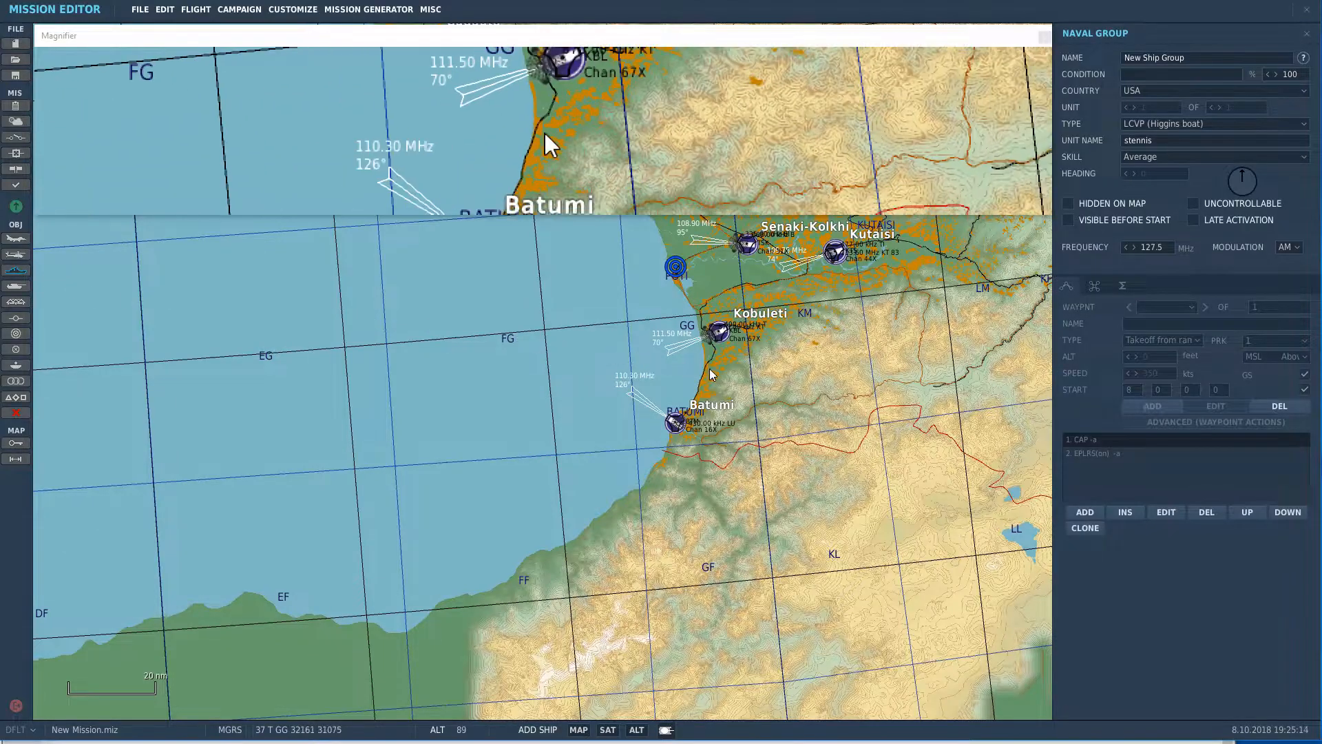
Step: Make the naval group a CVN-74 John C. Stennis with unit name Stennis
{"action": "left_click", "coordinate": [1214, 123]}
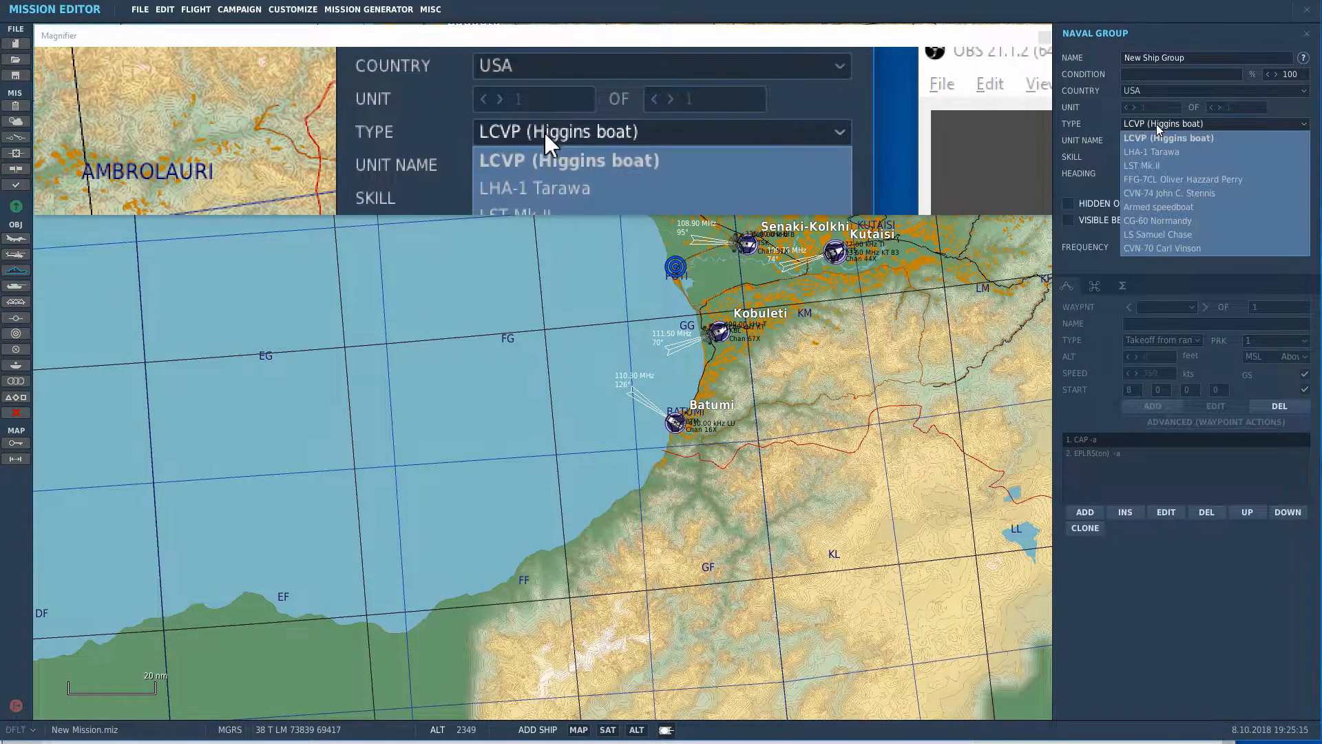
{"action": "left_click", "coordinate": [1170, 192]}
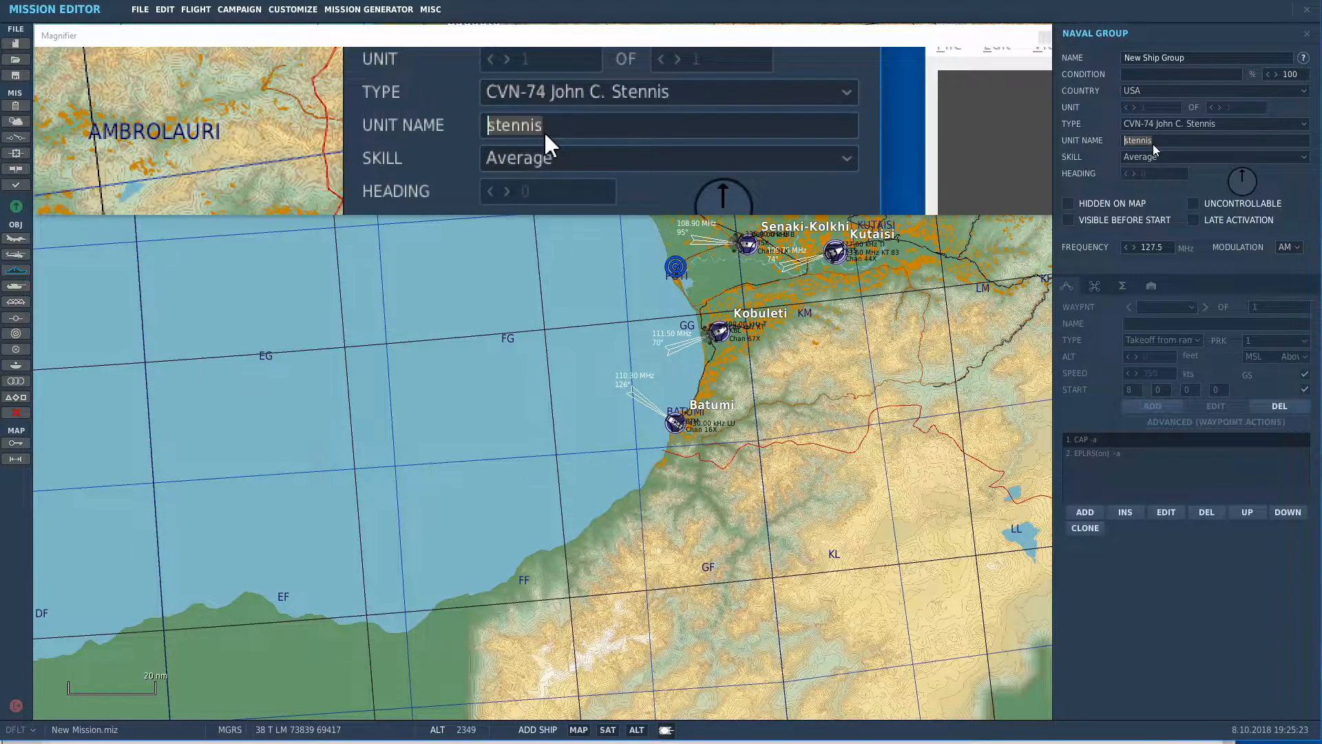
{"action": "type", "text": "Stennis"}
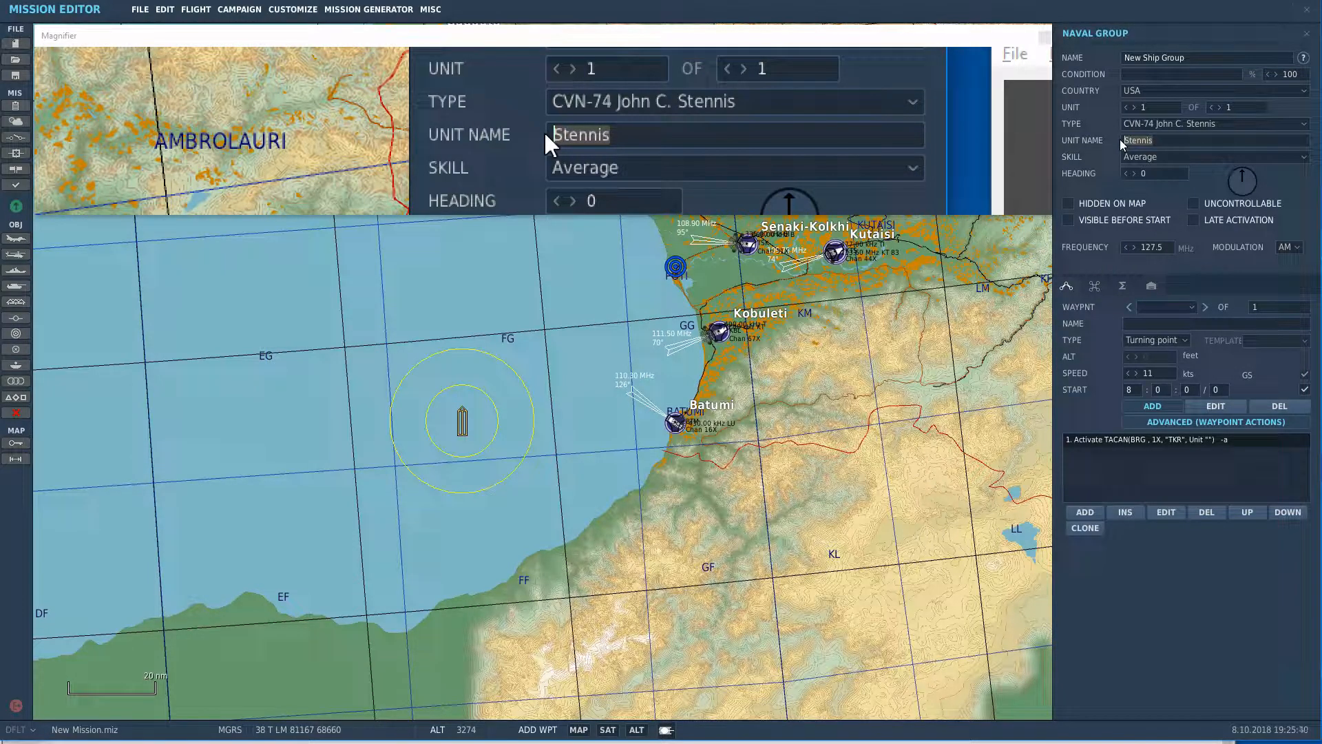
{"action": "key", "text": "alt+tab"}
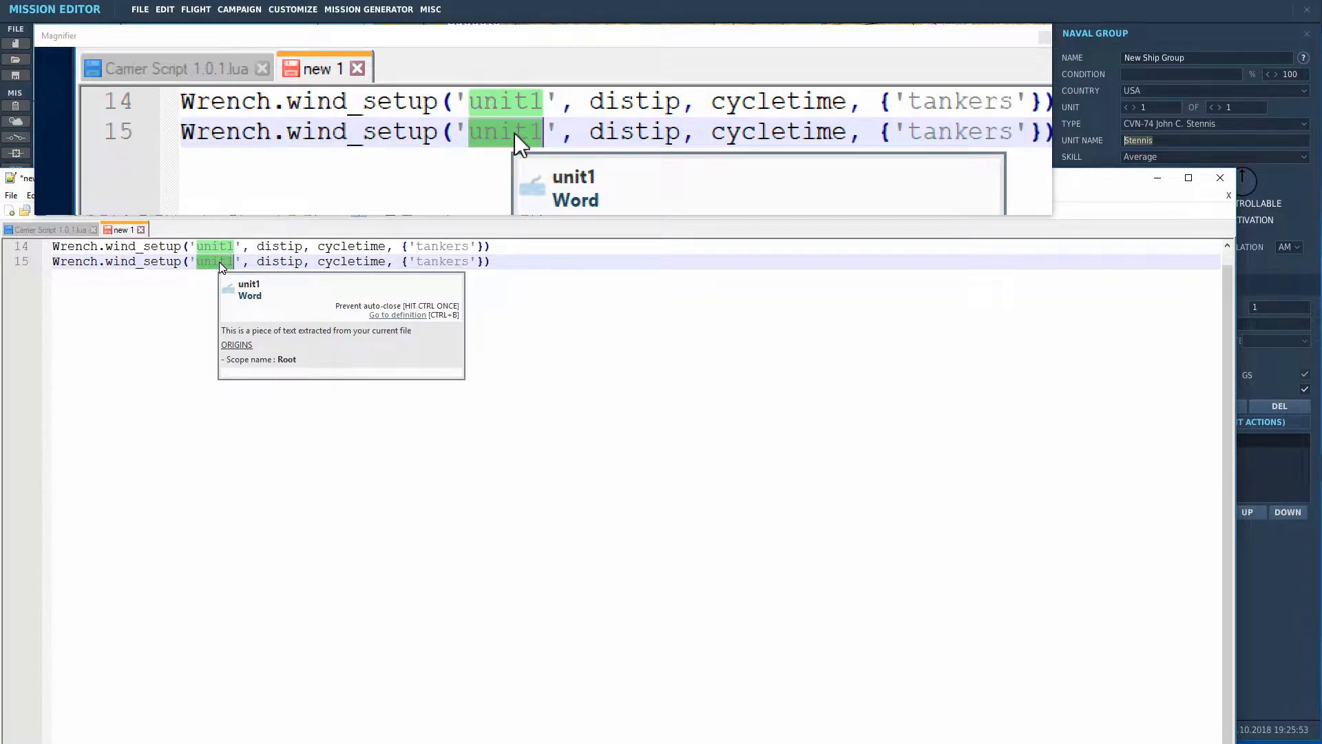
Step: Fill line 15's wind_setup call with 'Stennis', distance 1 and cycle time 60
{"action": "type", "text": "Stennis"}
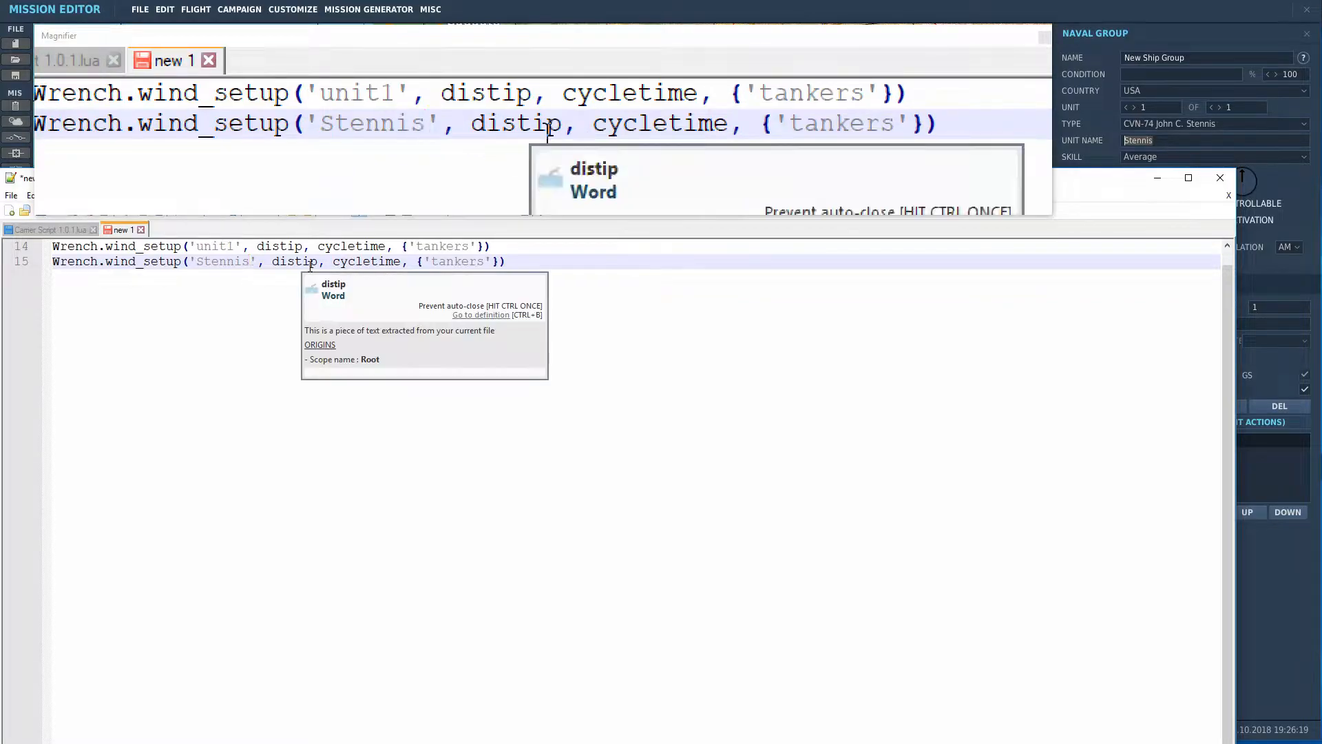
{"action": "type", "text": "1"}
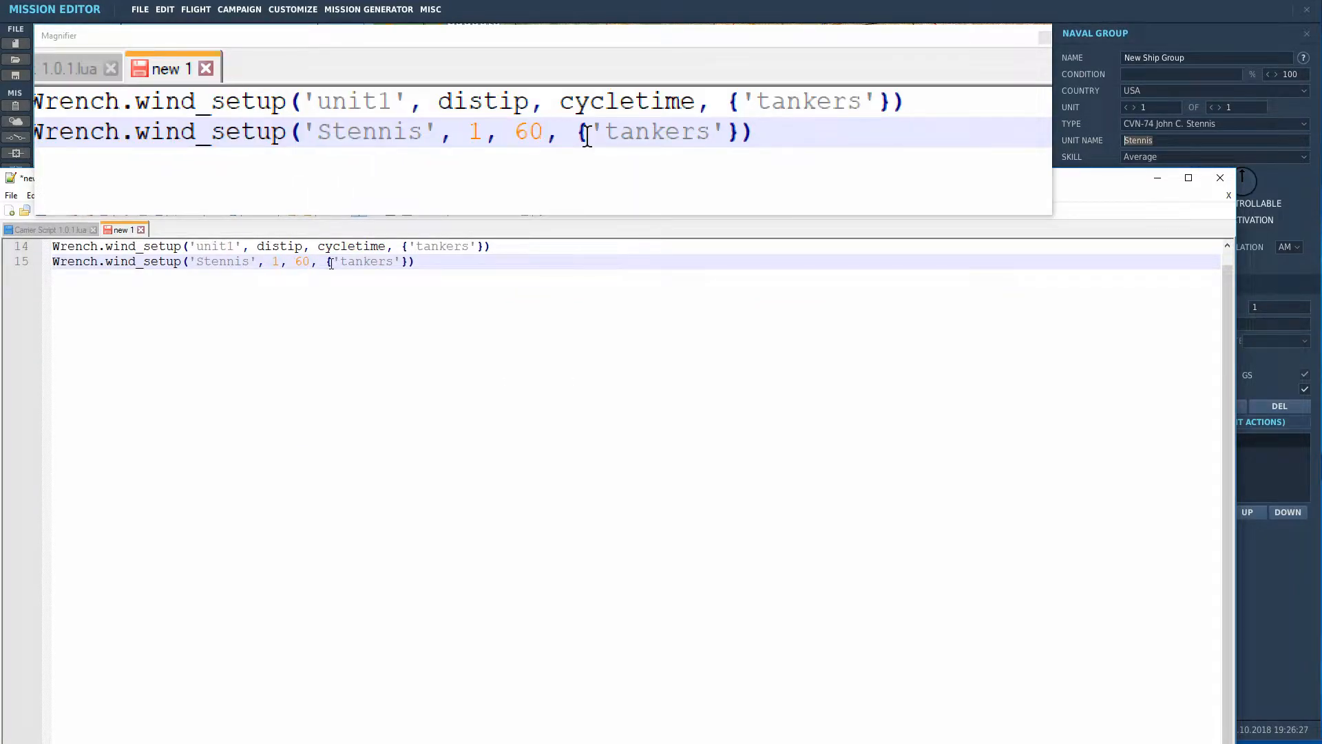
{"action": "double_click", "coordinate": [548, 131]}
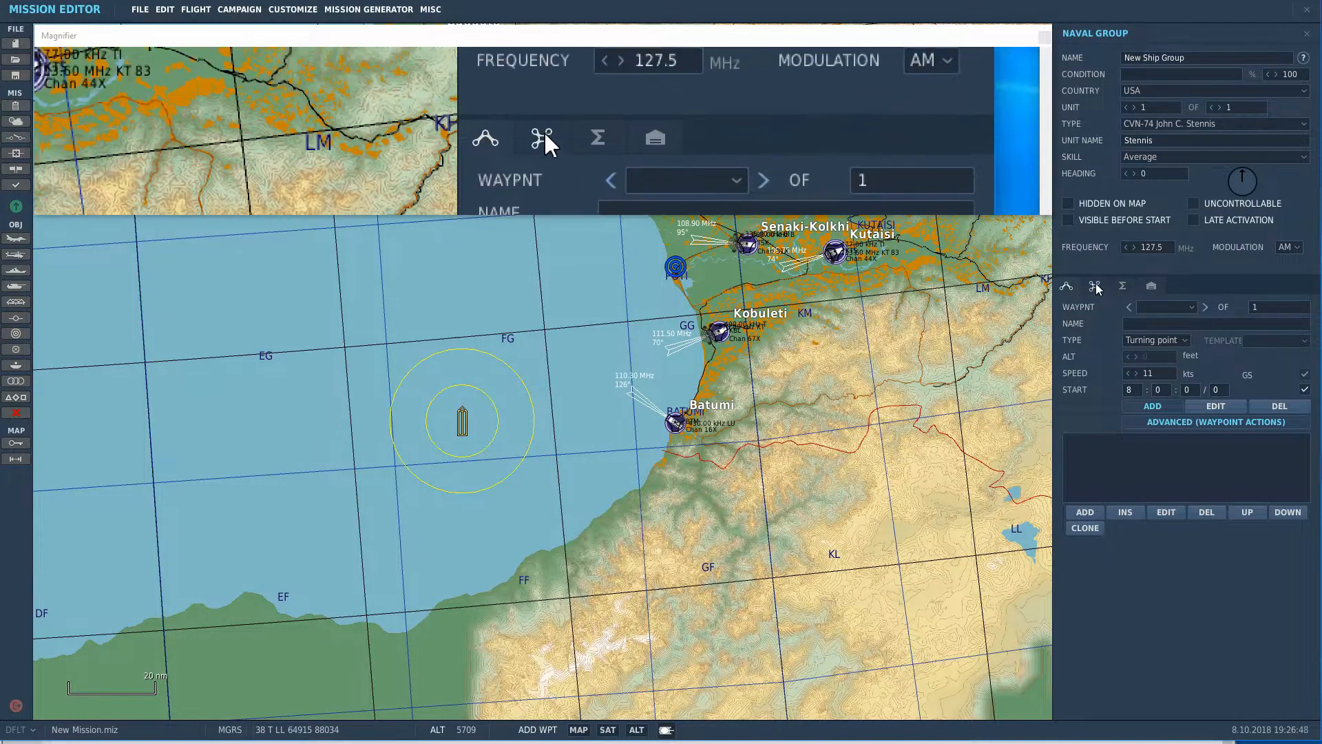
Step: Add an Activate TACAN command on channel 74X with callsign STN to the carrier
{"action": "left_click", "coordinate": [1084, 382]}
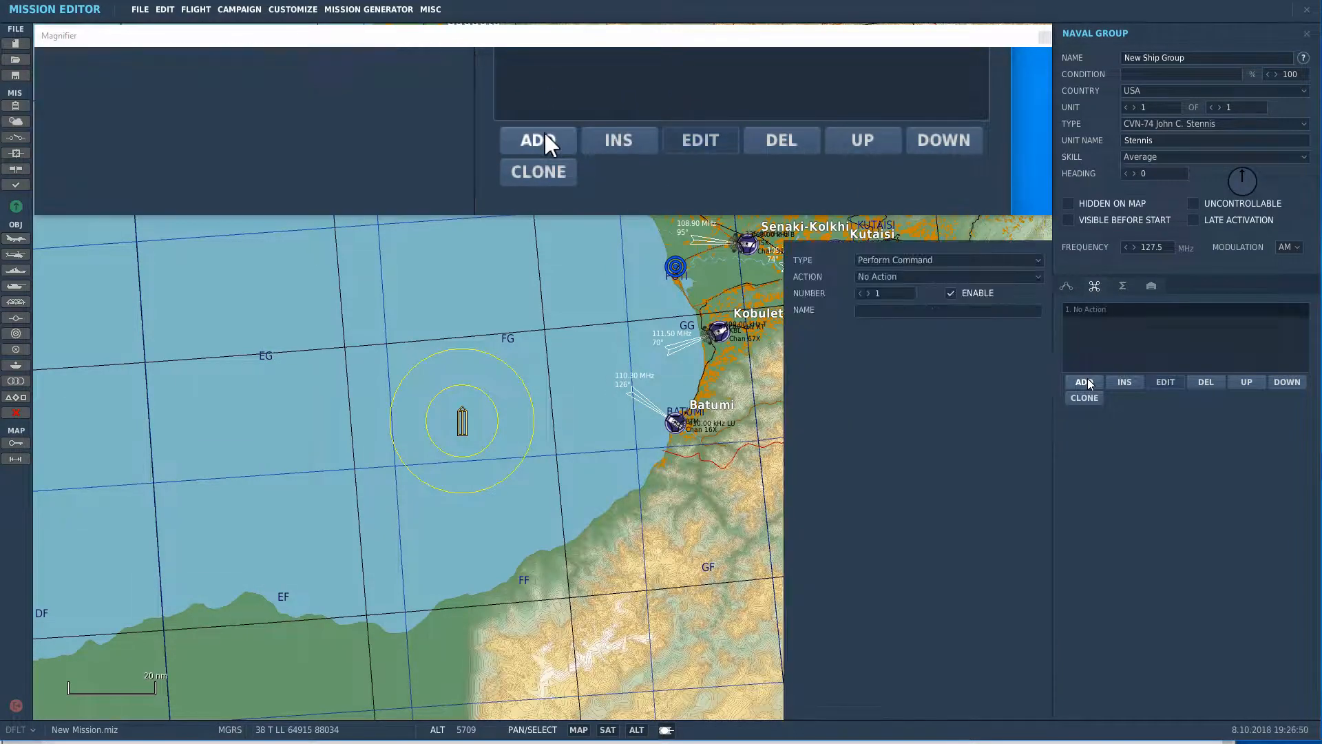
{"action": "left_click", "coordinate": [948, 260]}
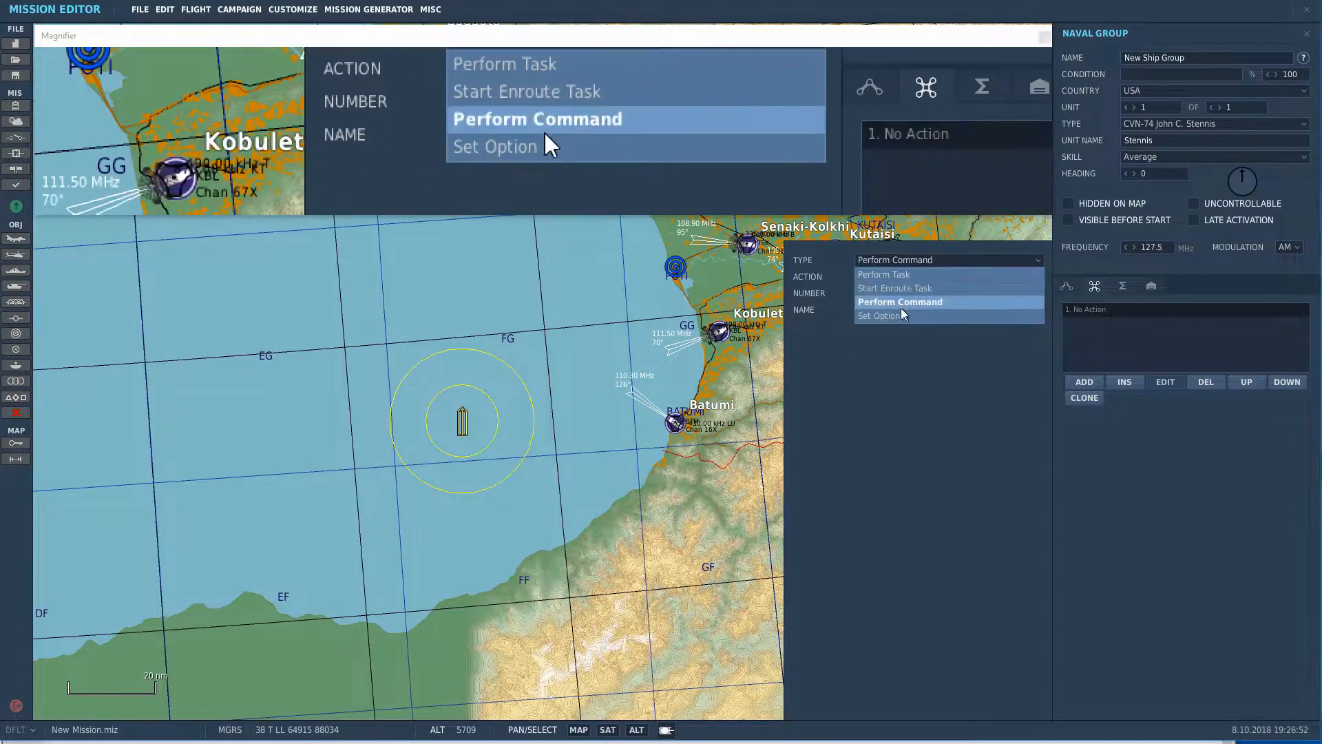
{"action": "left_click", "coordinate": [514, 135]}
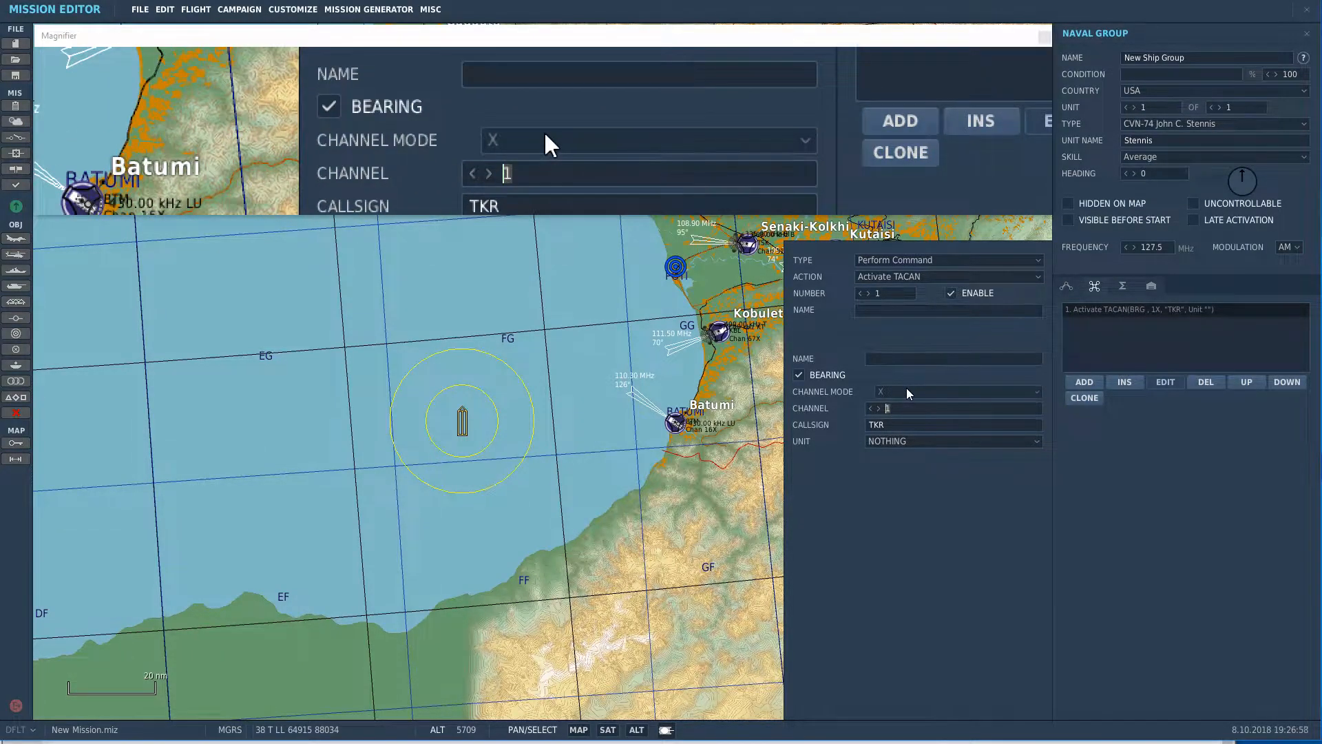
{"action": "type", "text": "74"}
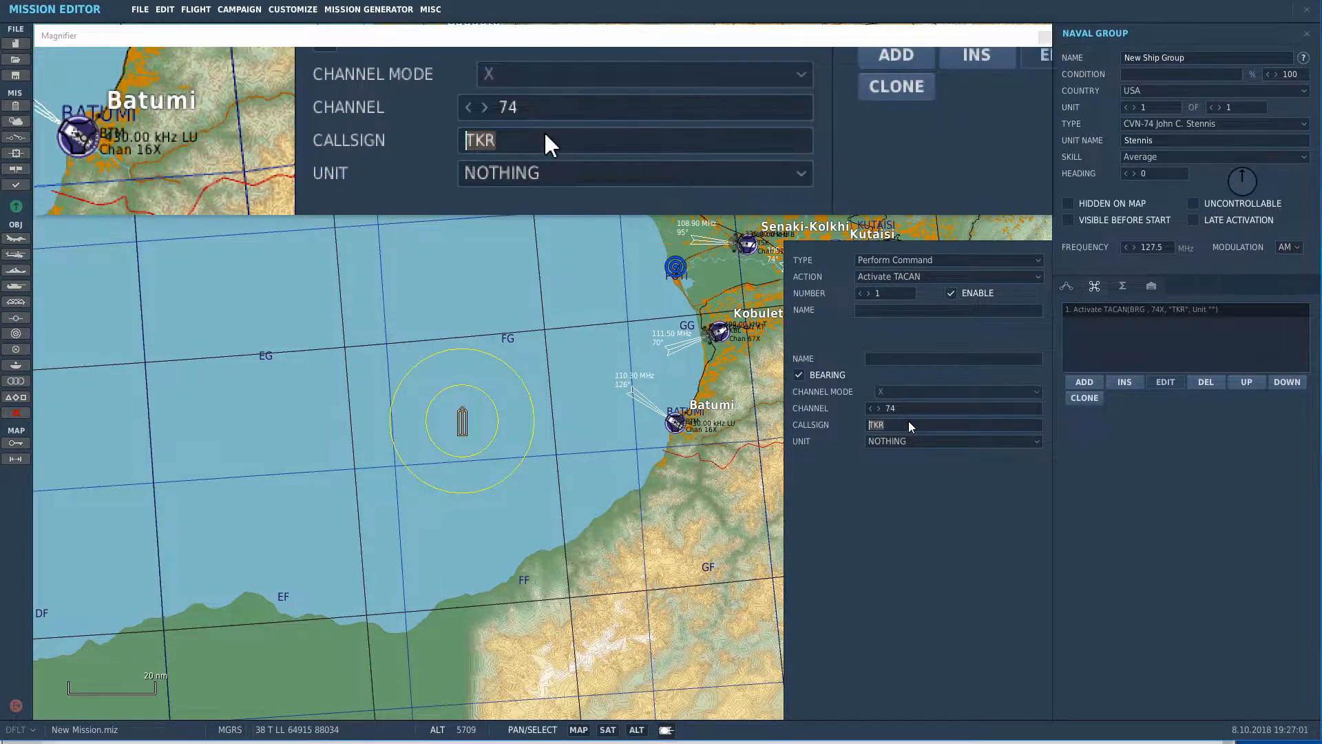
{"action": "type", "text": "STN"}
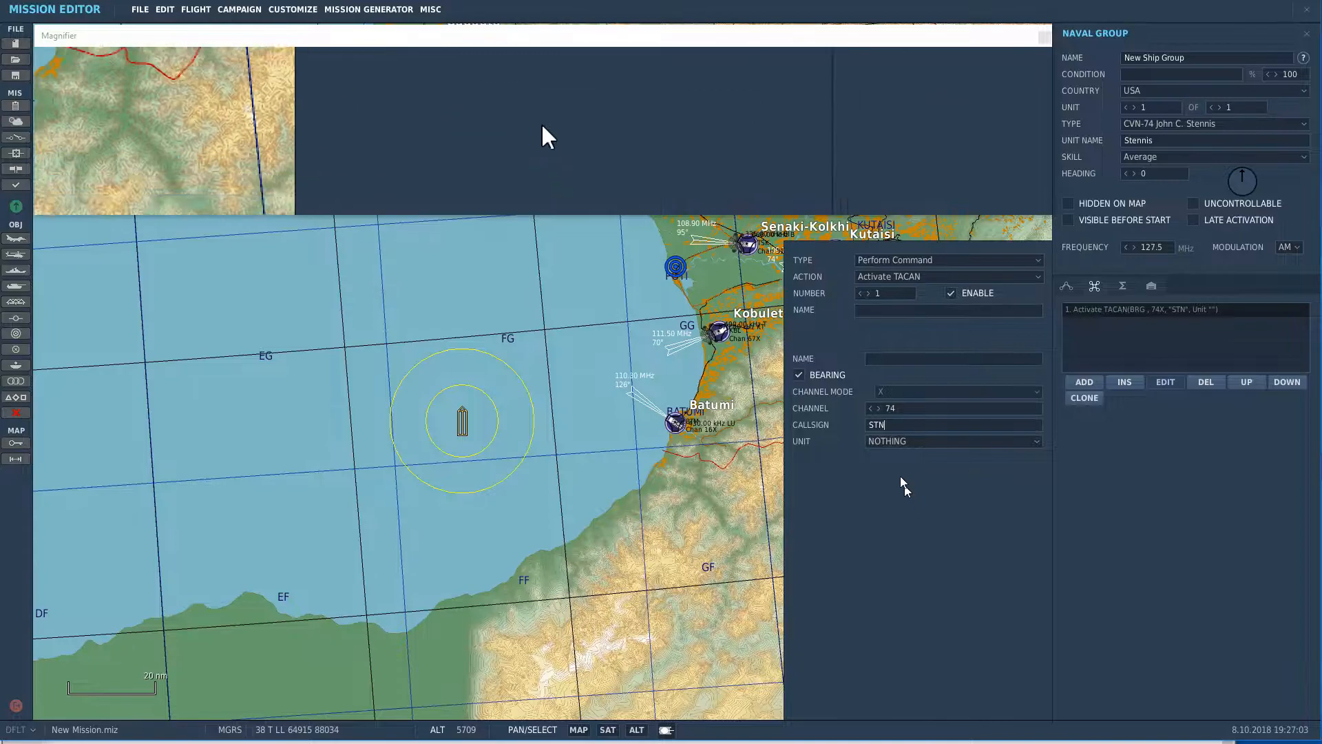
{"action": "left_click", "coordinate": [951, 440]}
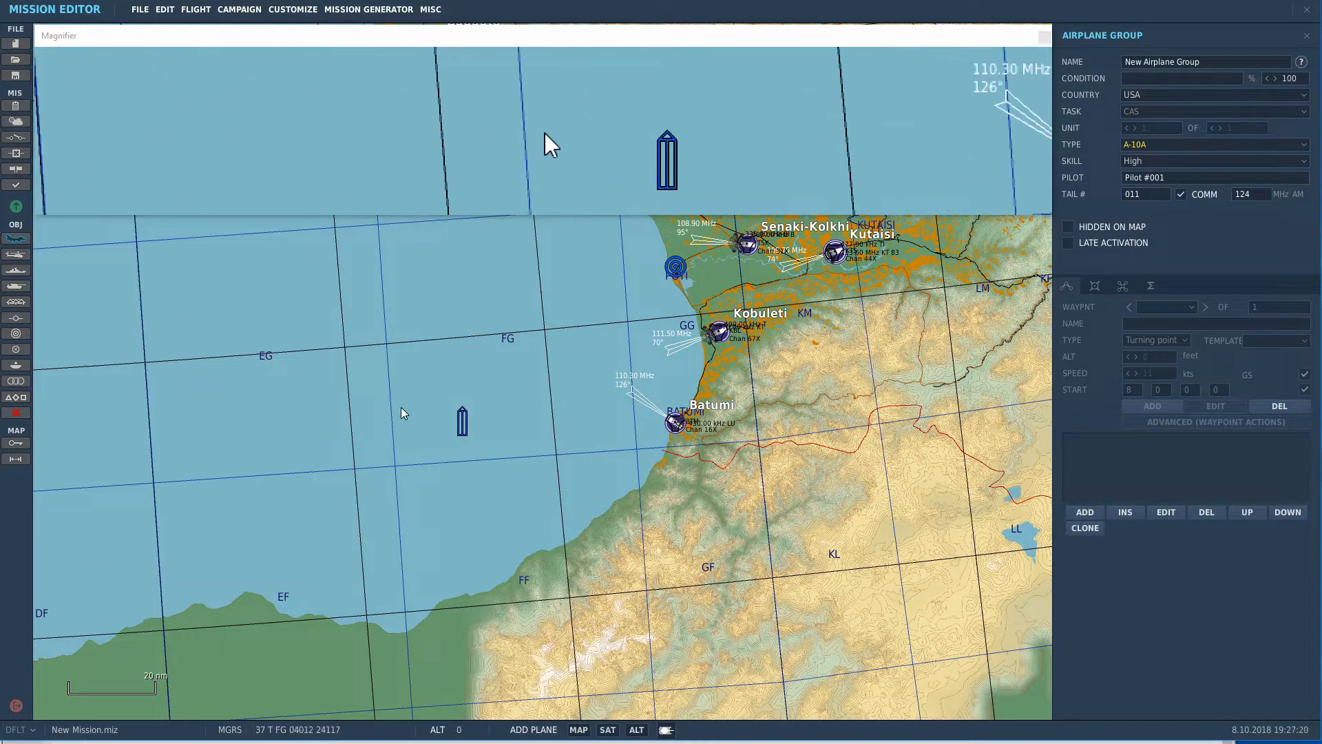
Step: Place an S-3B Tanker beside the carrier with TACAN channel 42X, callsign TXO
{"action": "left_click", "coordinate": [1213, 144]}
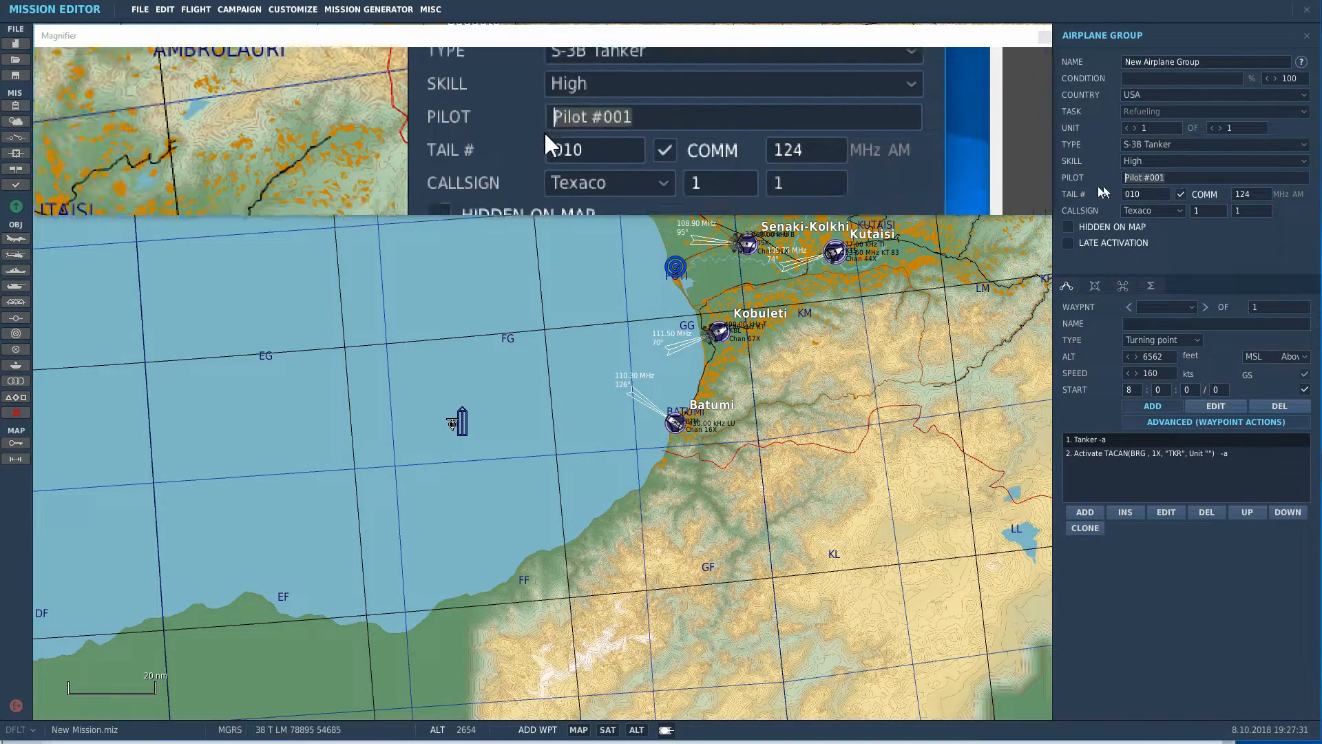
{"action": "type", "text": "tanker_1"}
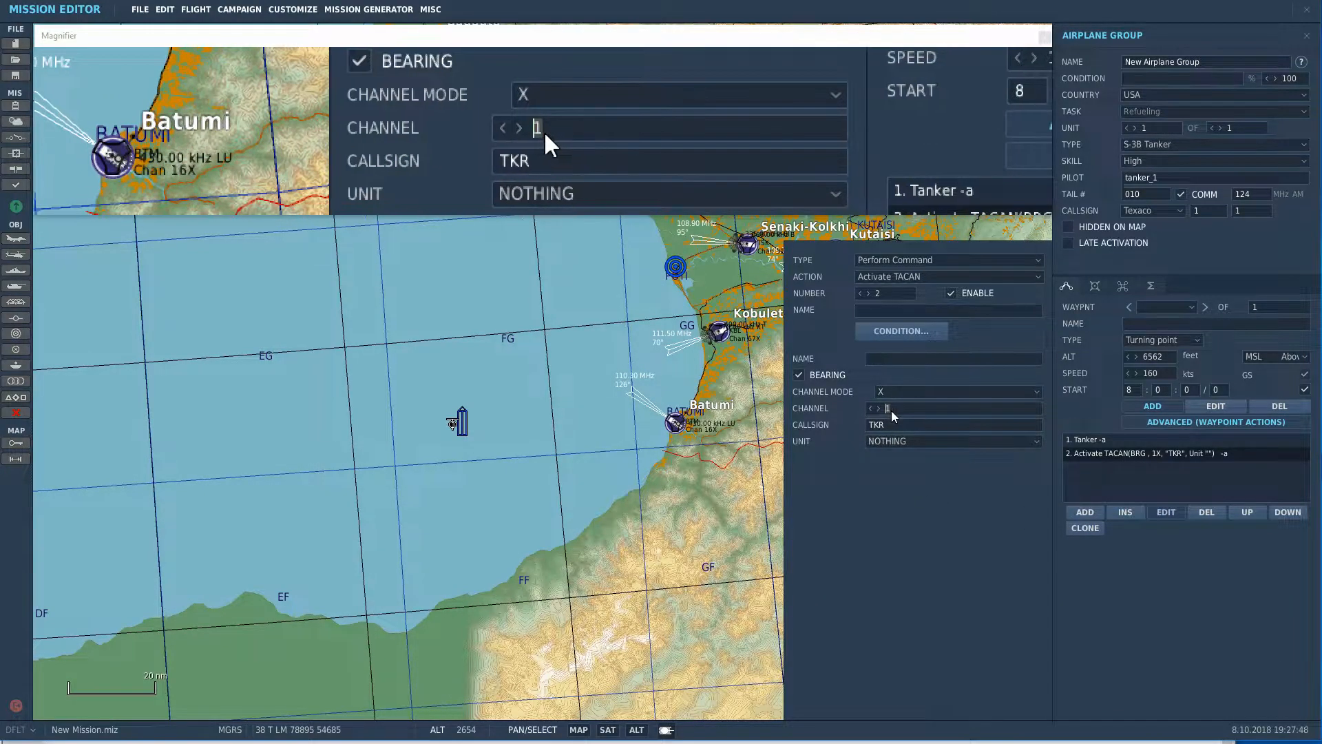
{"action": "type", "text": "42"}
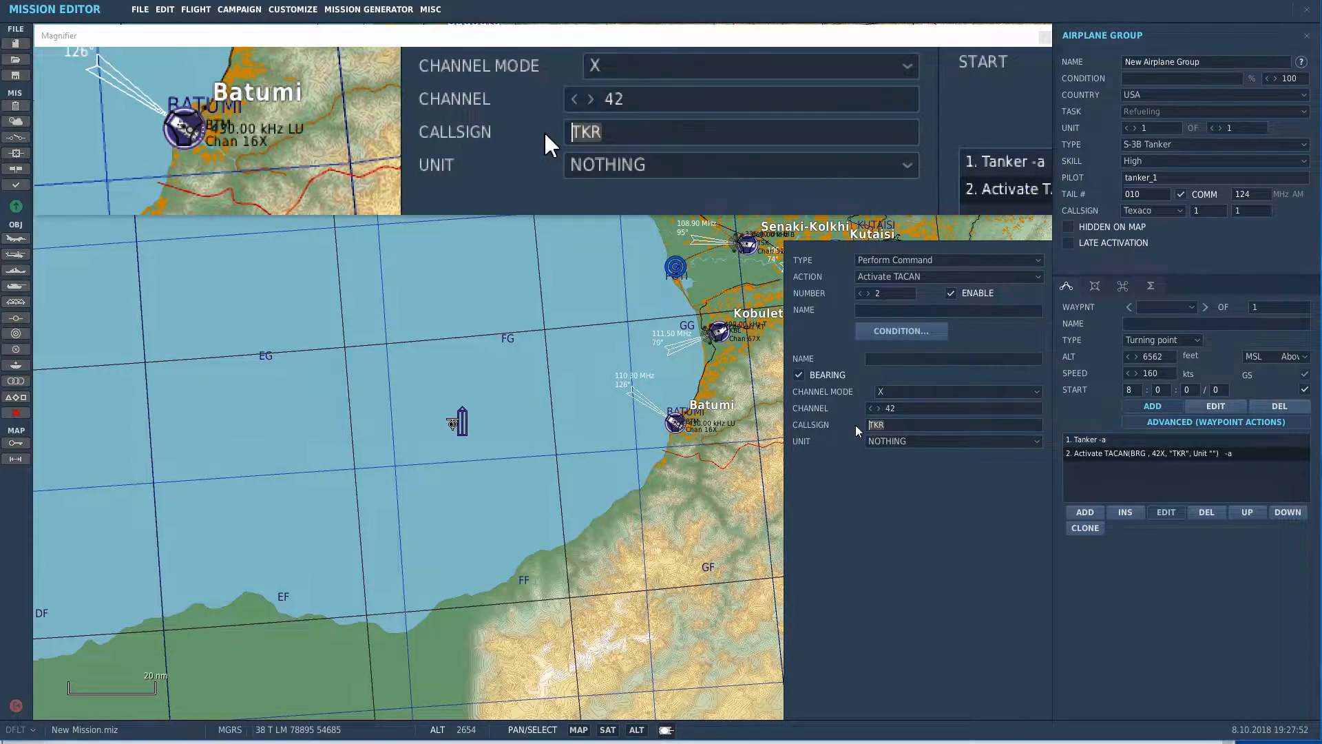
{"action": "type", "text": "TXO"}
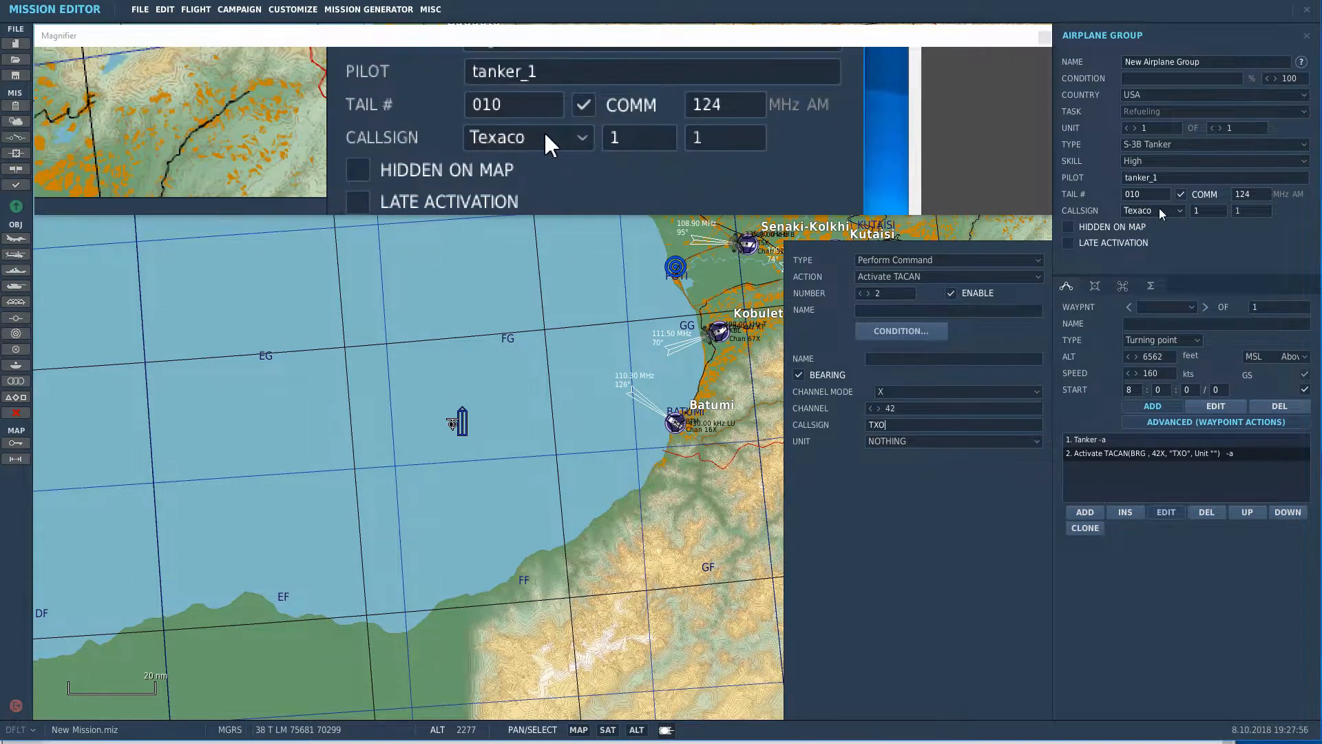
{"action": "left_click", "coordinate": [952, 440]}
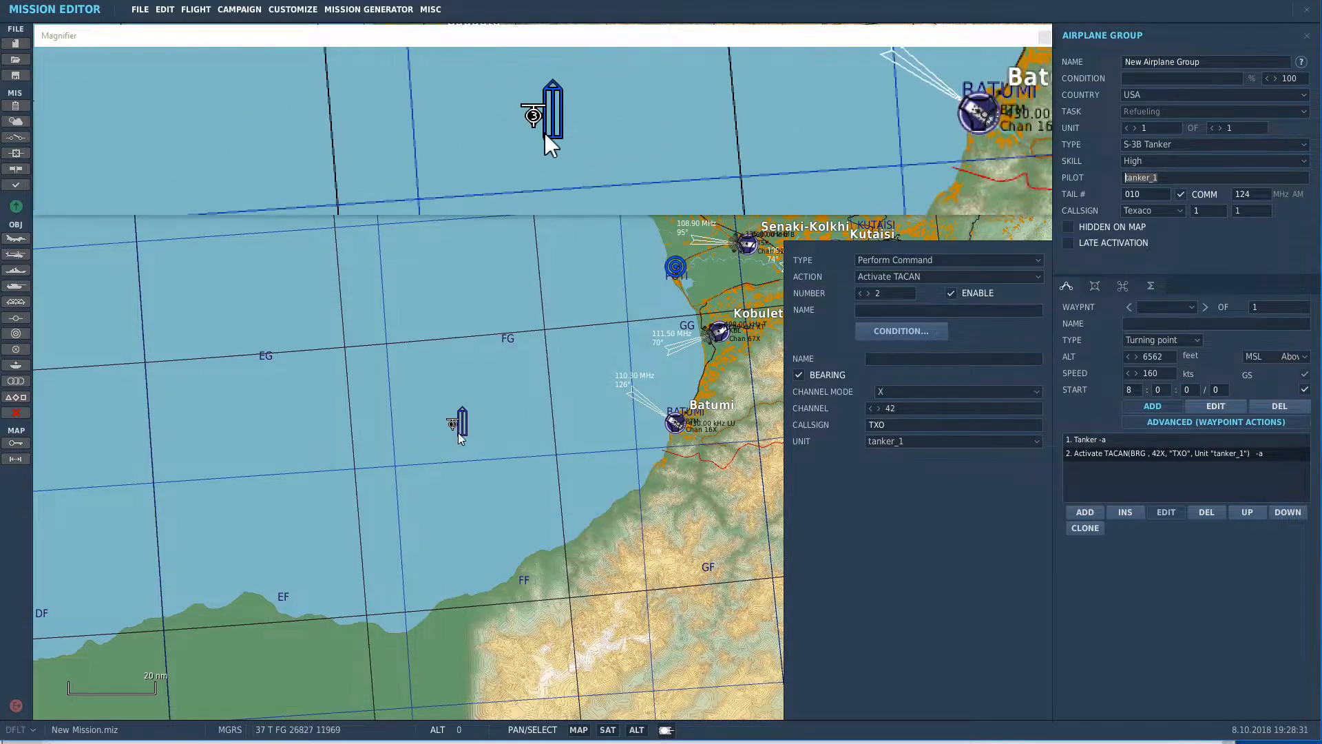
Step: Select the tanker beside the carrier and set its Late Activation option
{"action": "left_click", "coordinate": [1162, 339]}
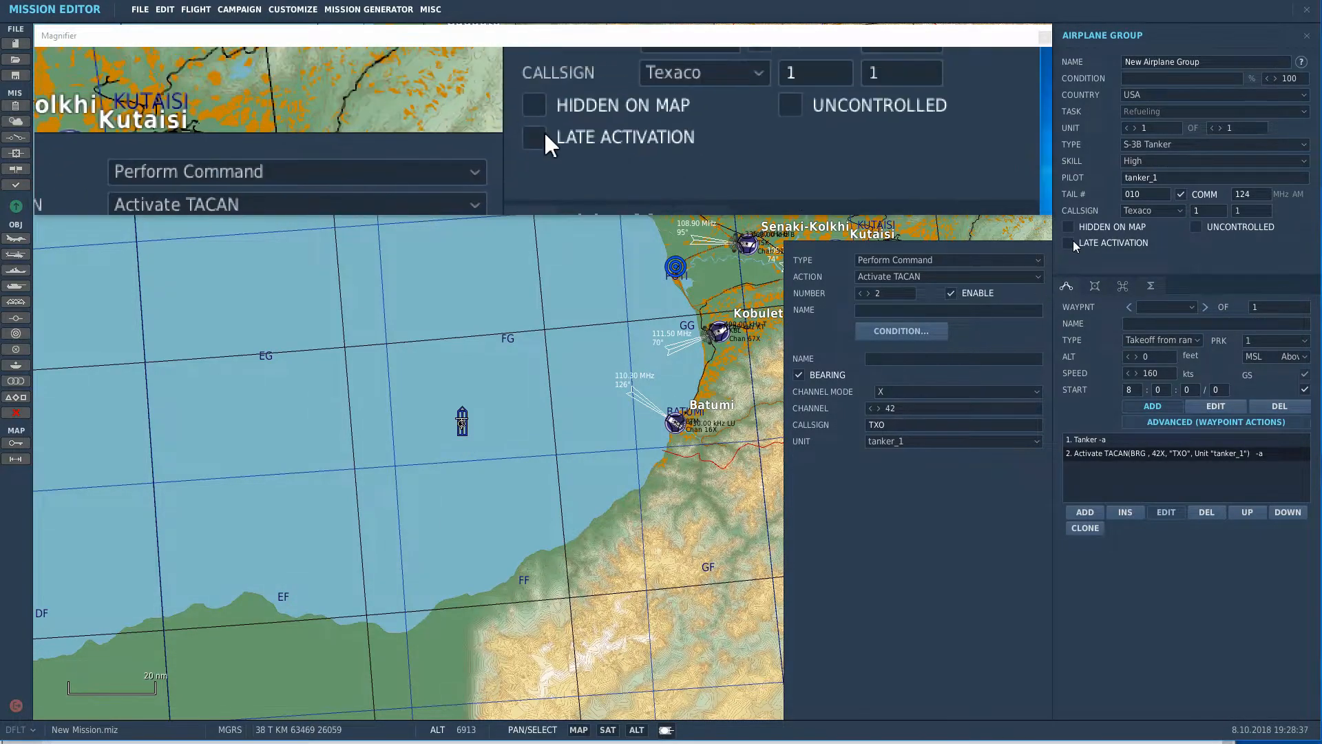
{"action": "left_click", "coordinate": [542, 123]}
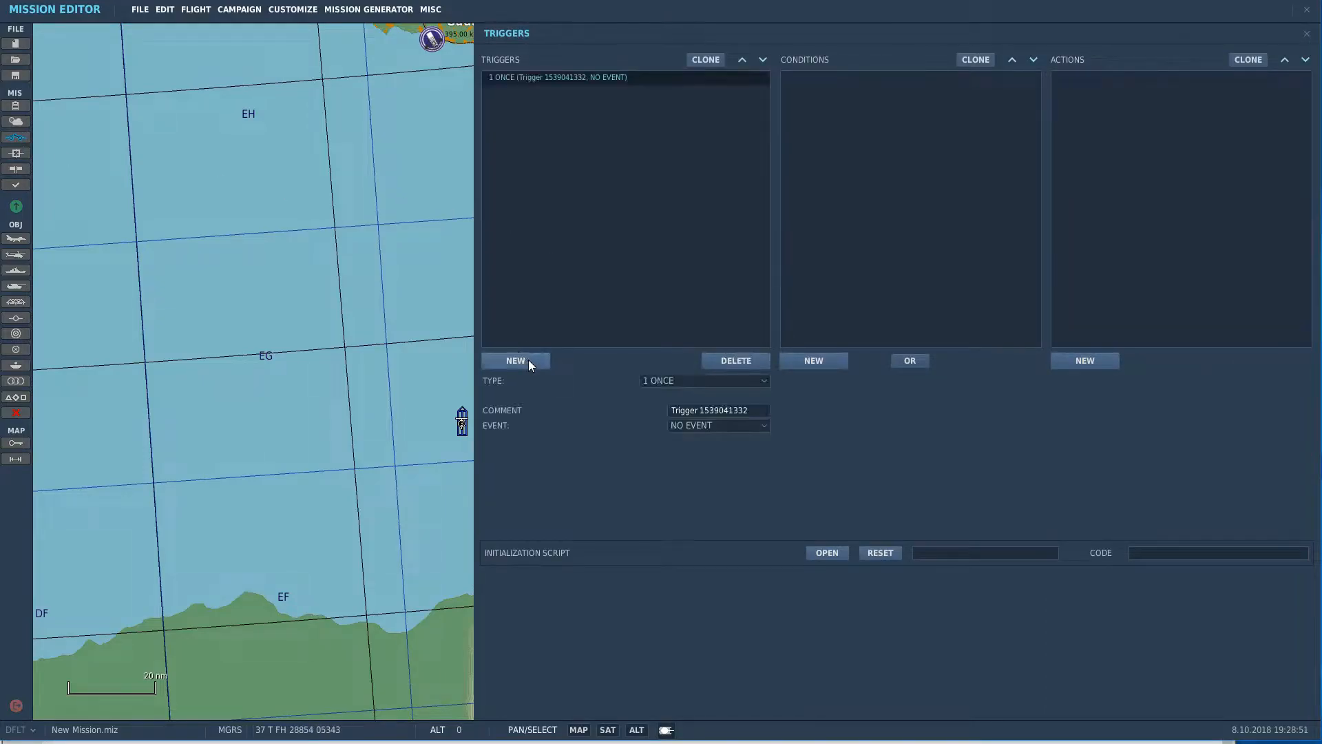
Step: Make the trigger a MISSION START type whose action runs Carrier Script 1.0.1.lua
{"action": "left_click", "coordinate": [704, 380]}
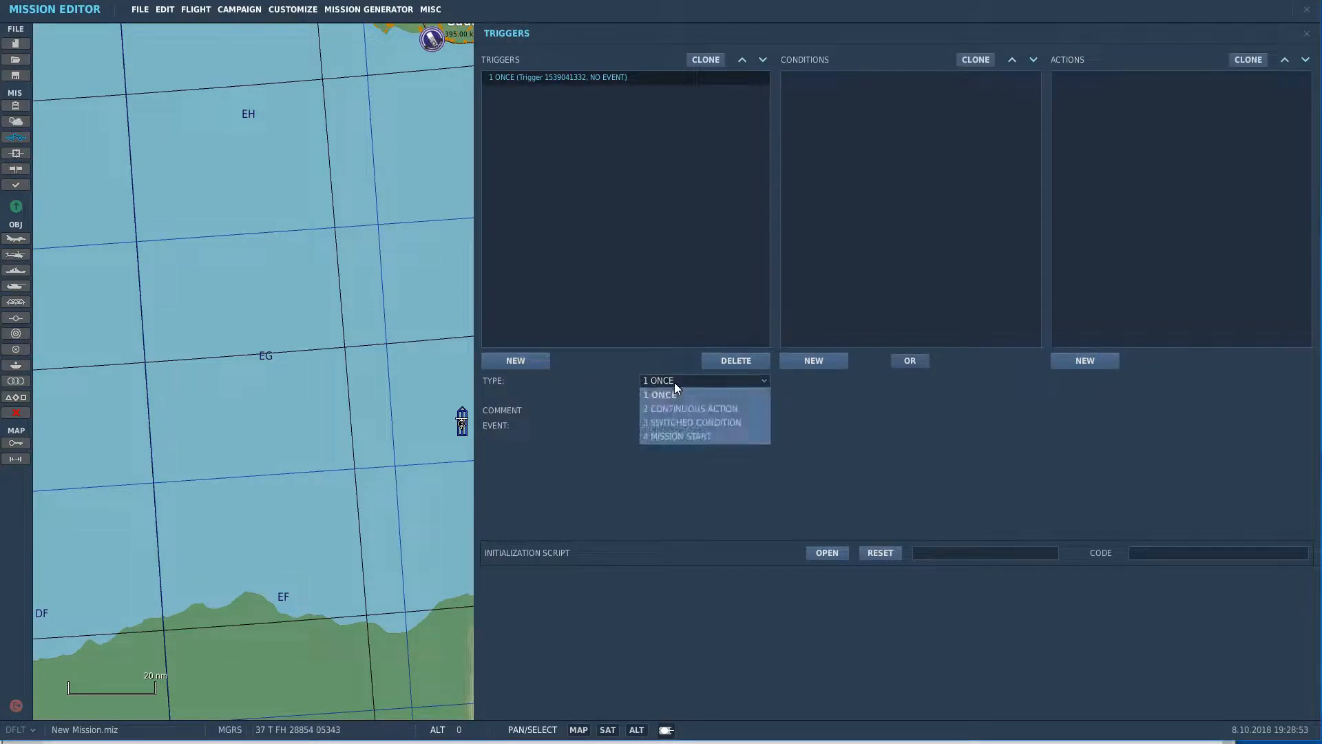
{"action": "left_click", "coordinate": [680, 436]}
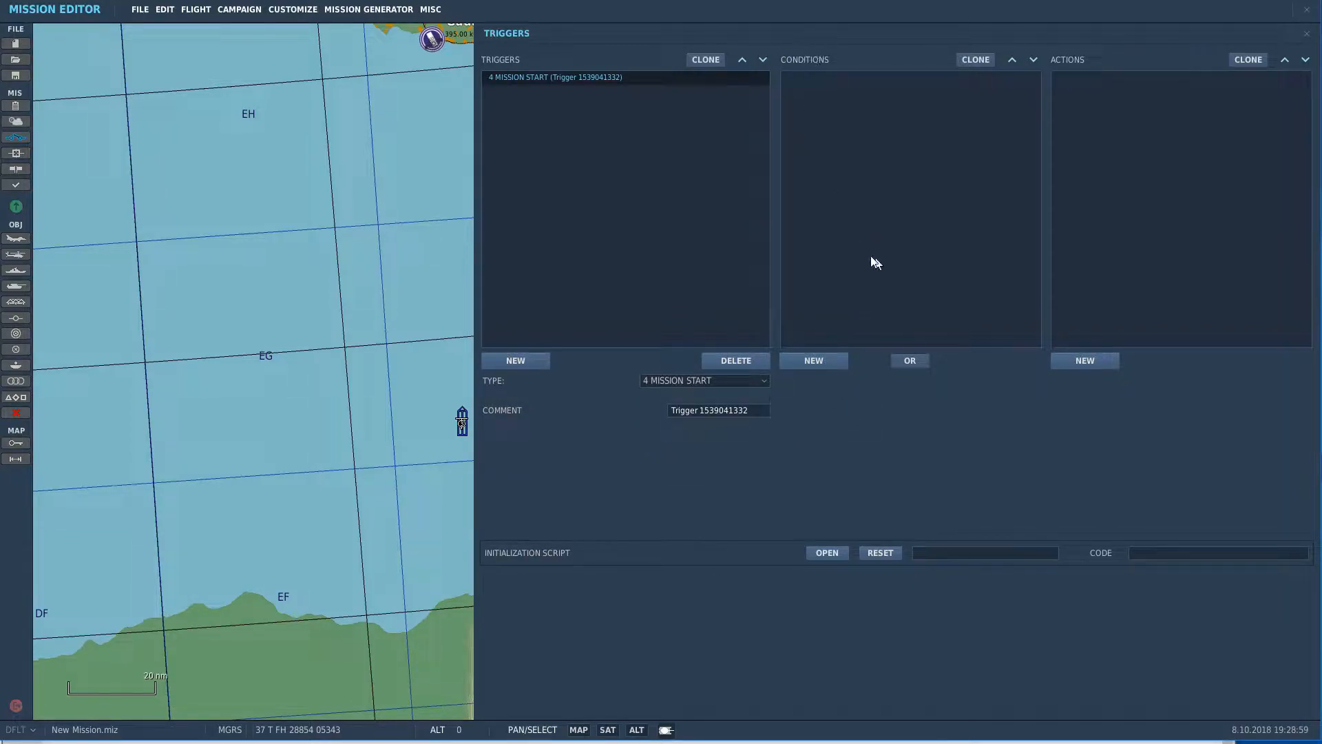
{"action": "mouse_move", "coordinate": [897, 113]}
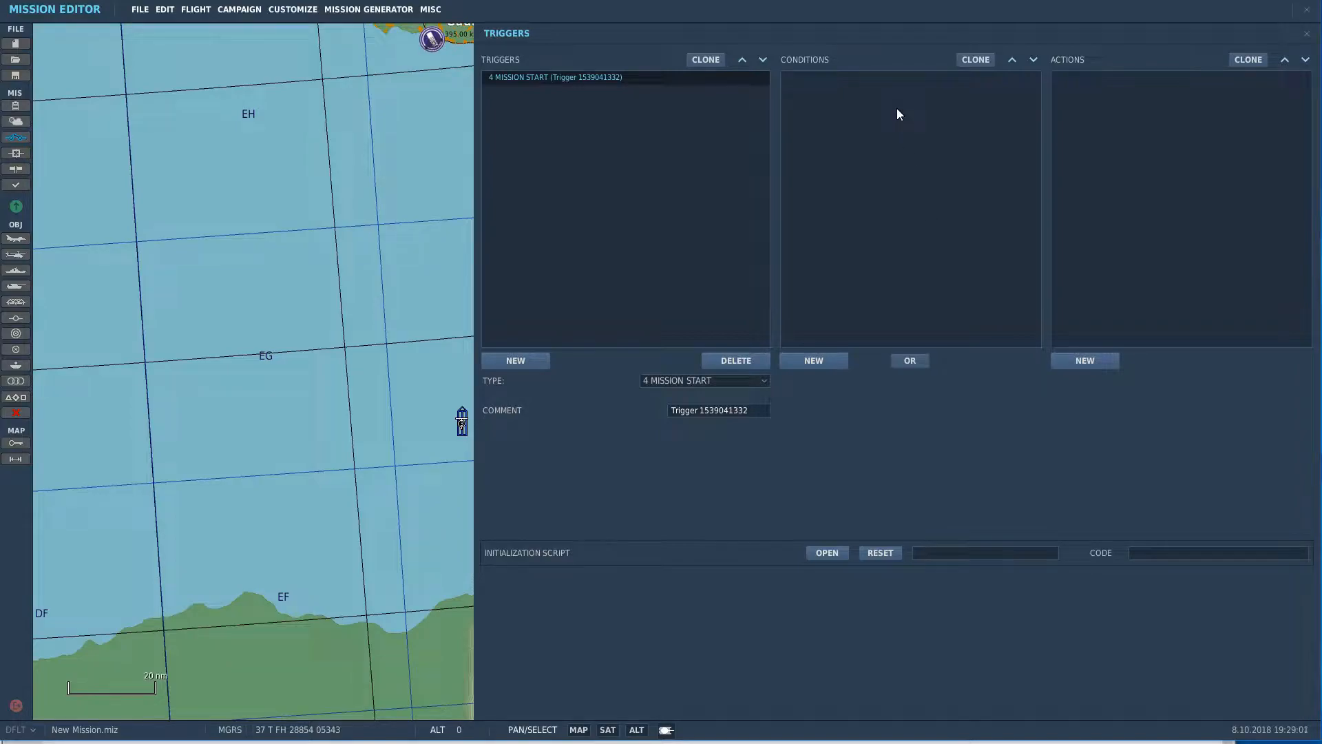
{"action": "left_click", "coordinate": [1084, 360]}
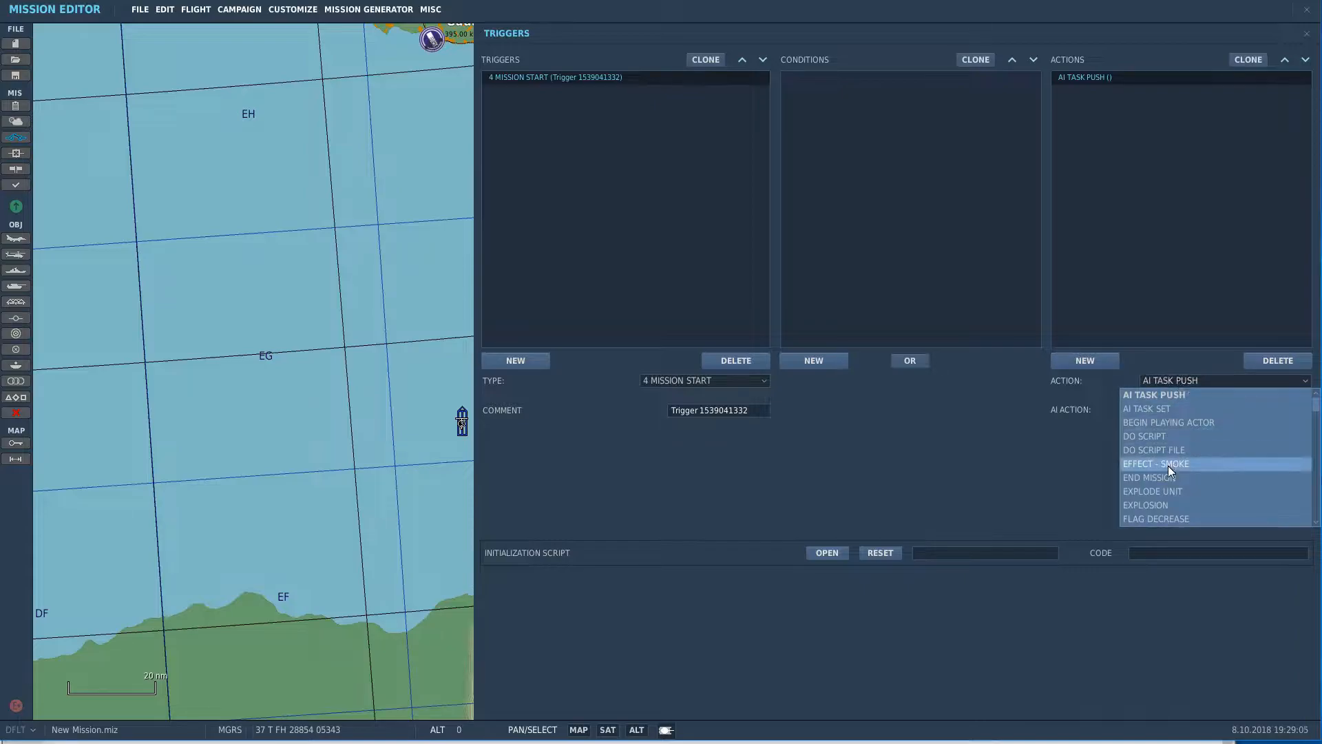
{"action": "left_click", "coordinate": [1153, 450]}
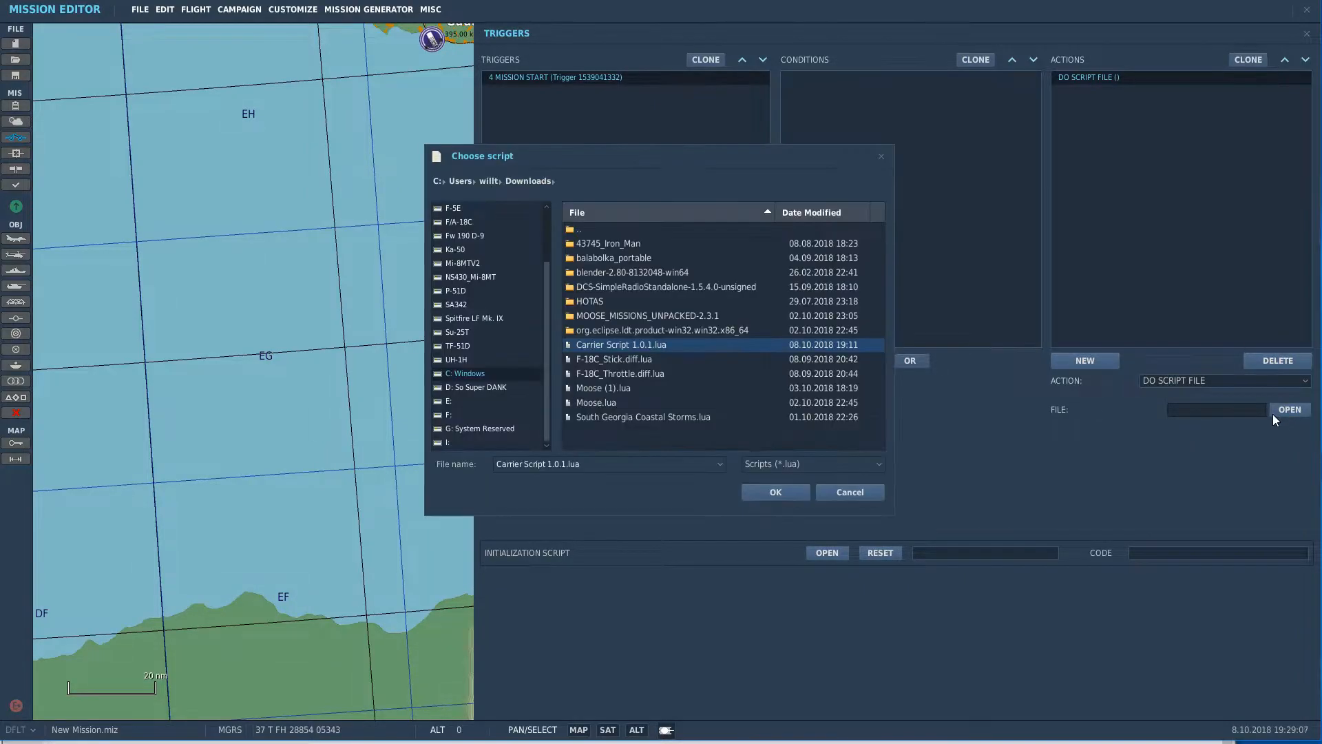
{"action": "mouse_move", "coordinate": [721, 352]}
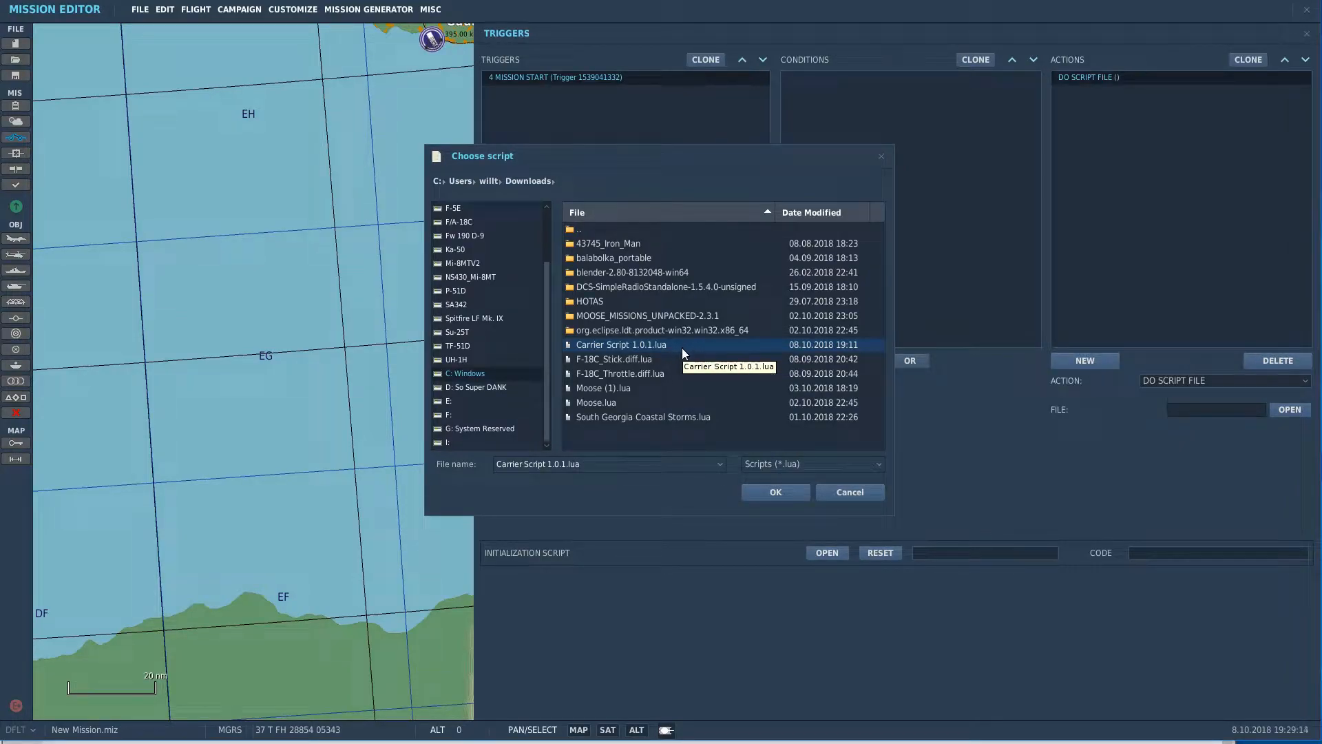
{"action": "left_click", "coordinate": [773, 492]}
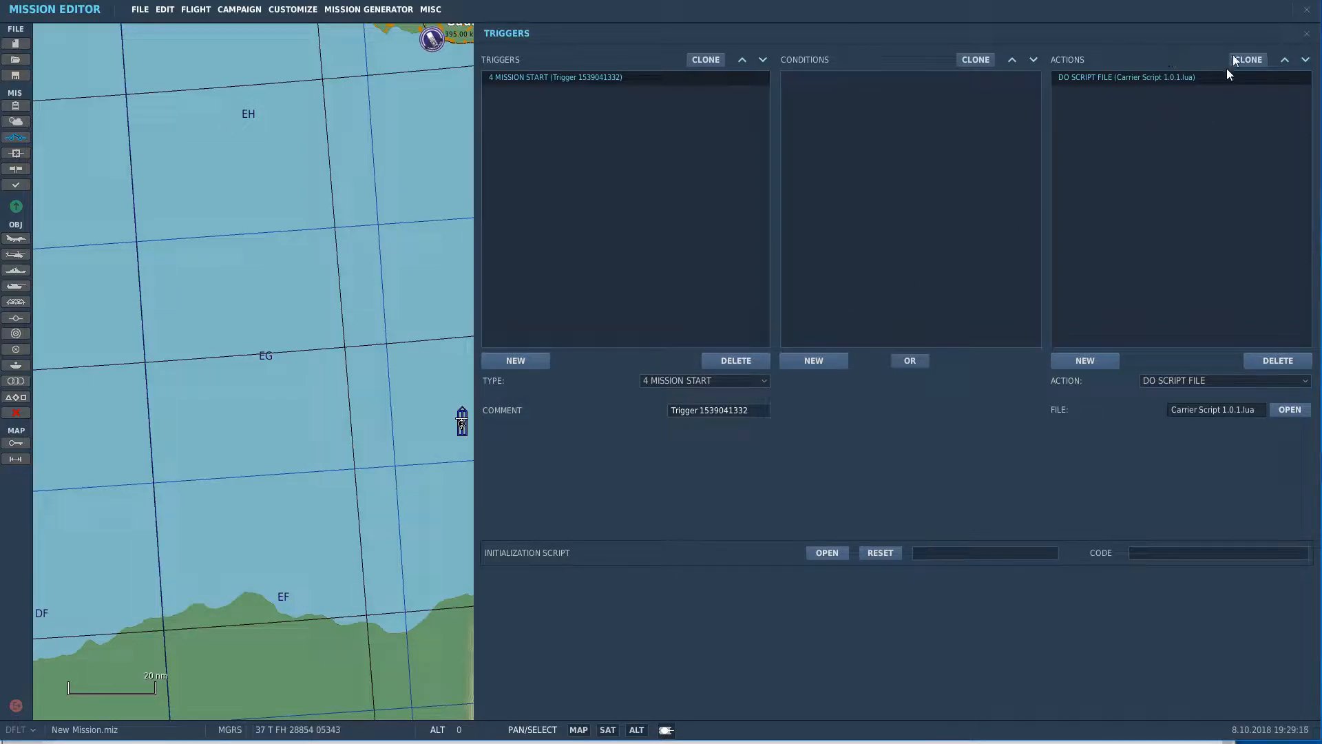
Step: Clone the script action and point the copy at MissionScriptingTools/mist_4_3_74.lua
{"action": "left_click", "coordinate": [1247, 59]}
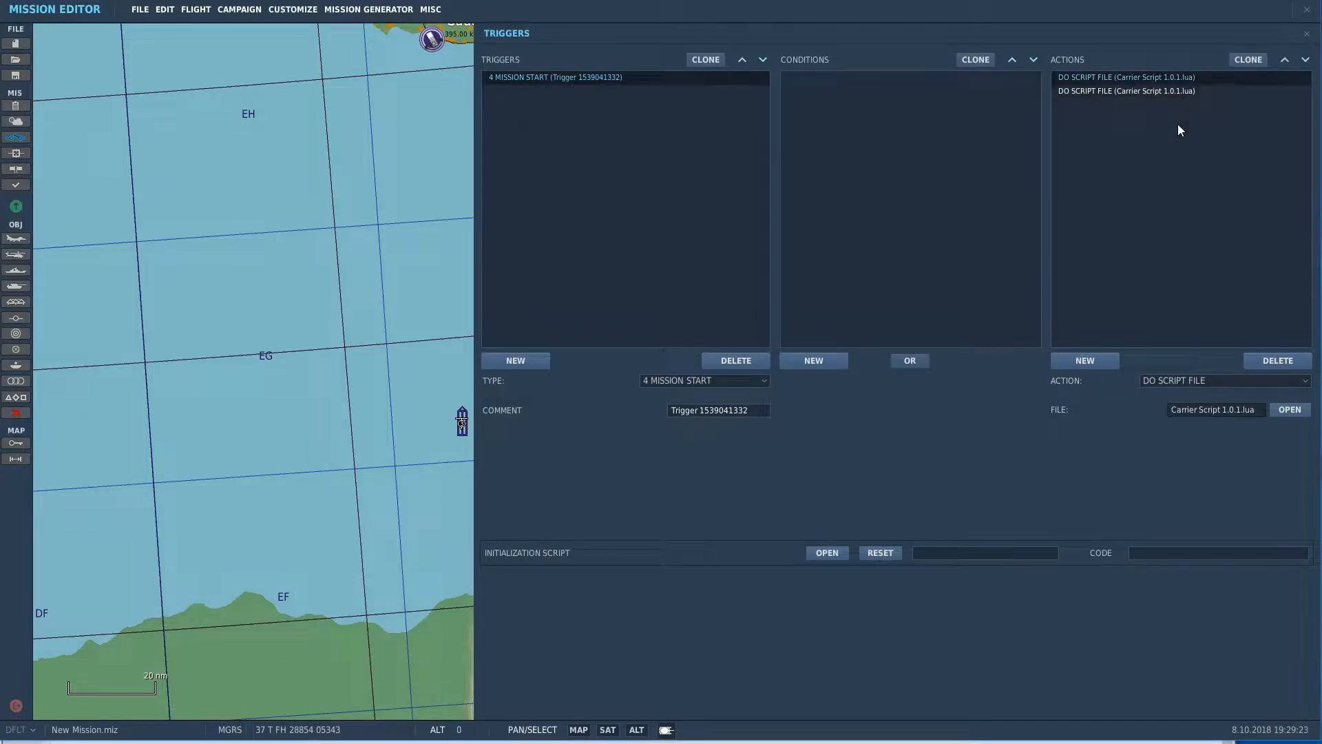
{"action": "left_click", "coordinate": [1288, 409]}
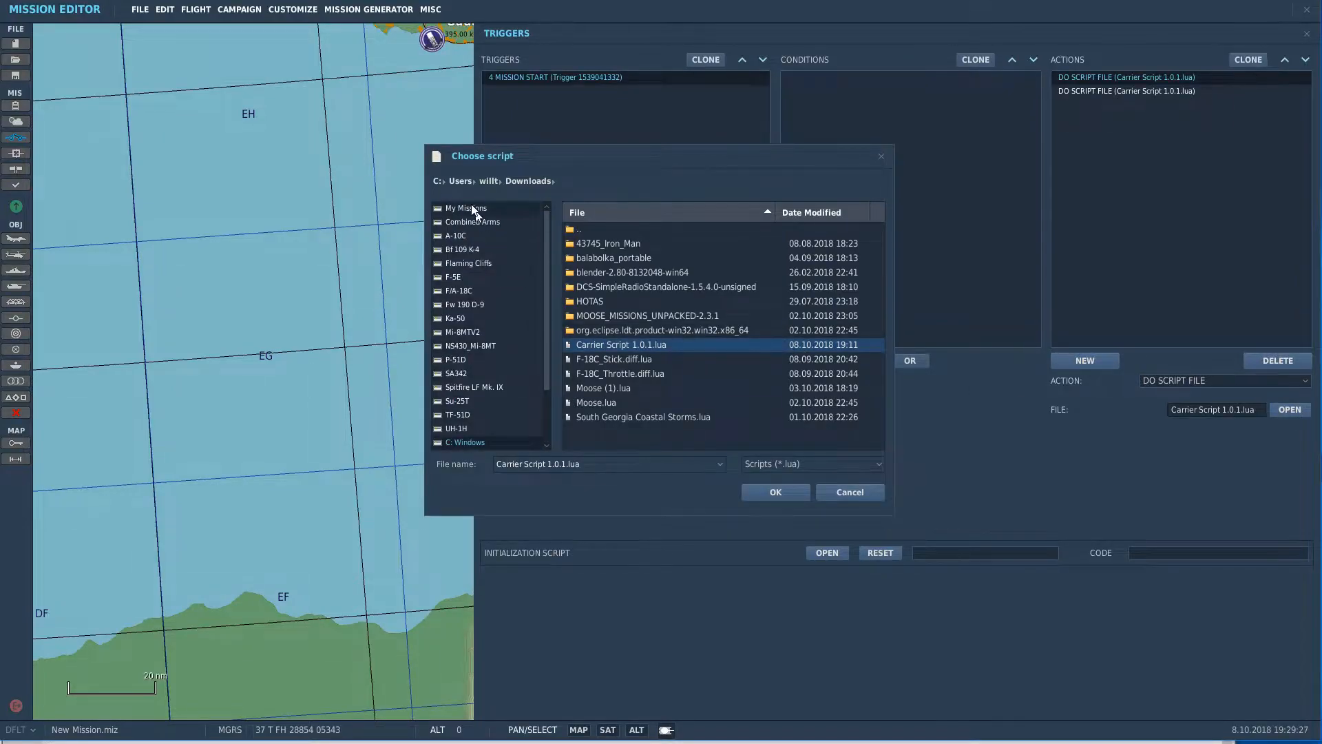
{"action": "left_click", "coordinate": [465, 208]}
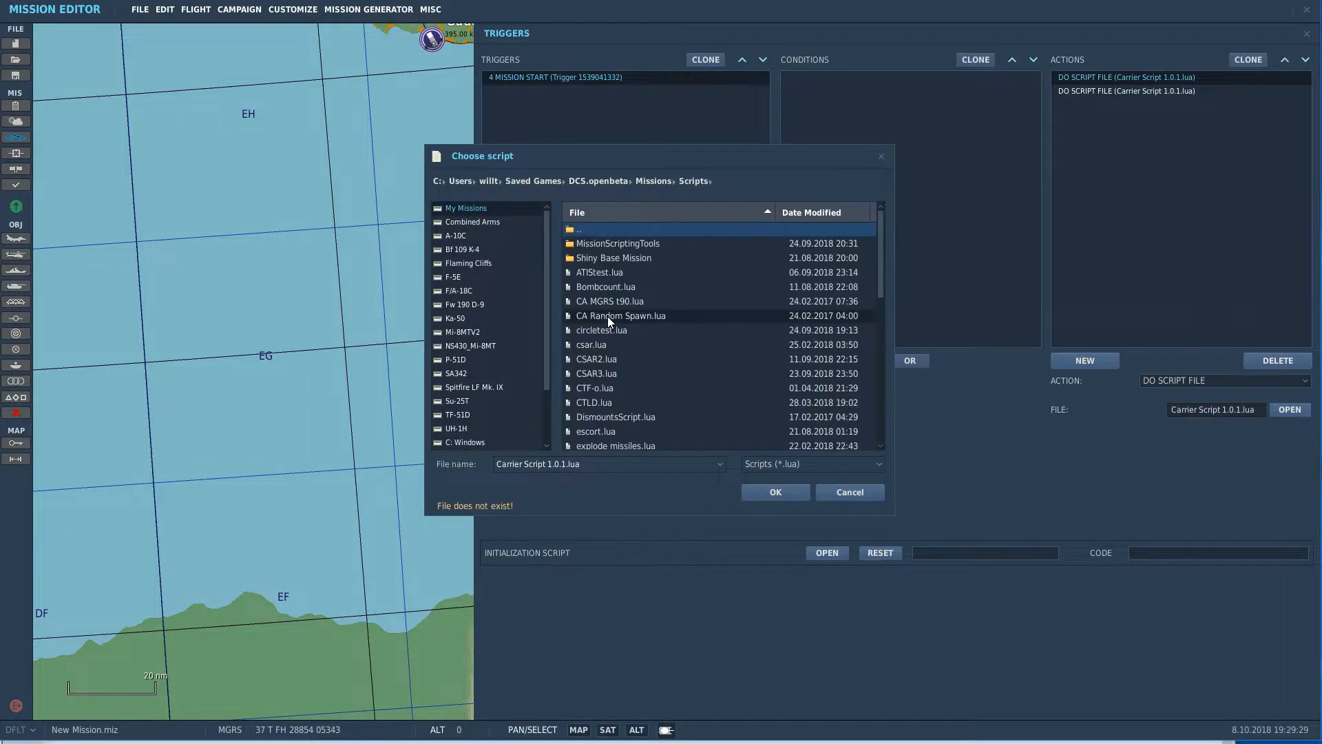
{"action": "double_click", "coordinate": [616, 243]}
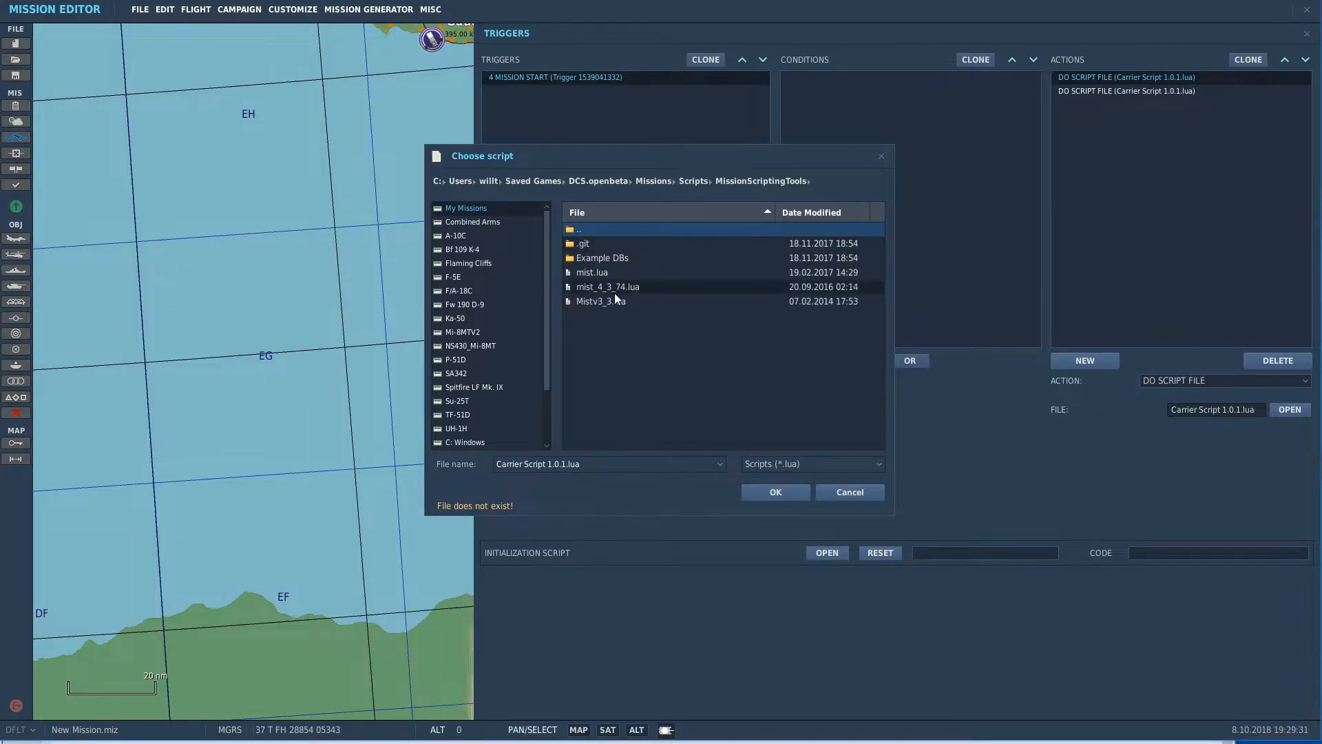
{"action": "left_click", "coordinate": [605, 286]}
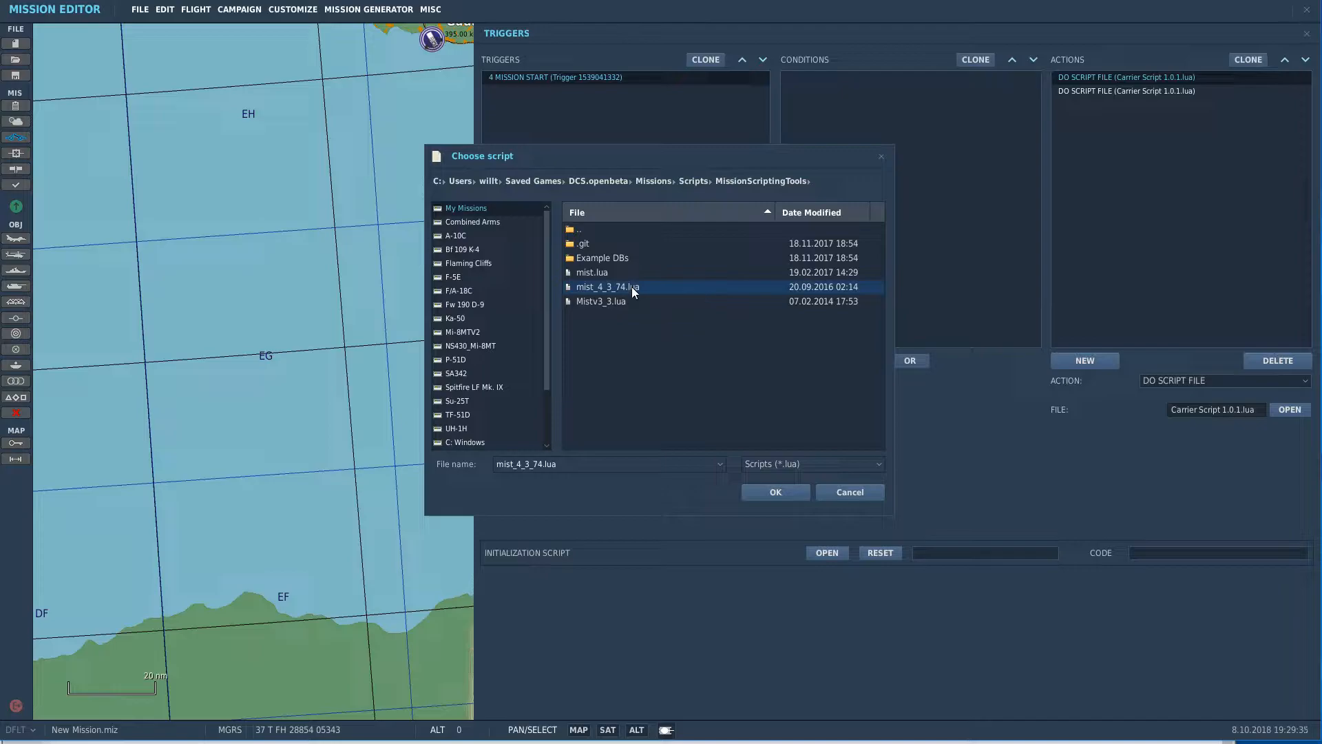
{"action": "left_click", "coordinate": [774, 492]}
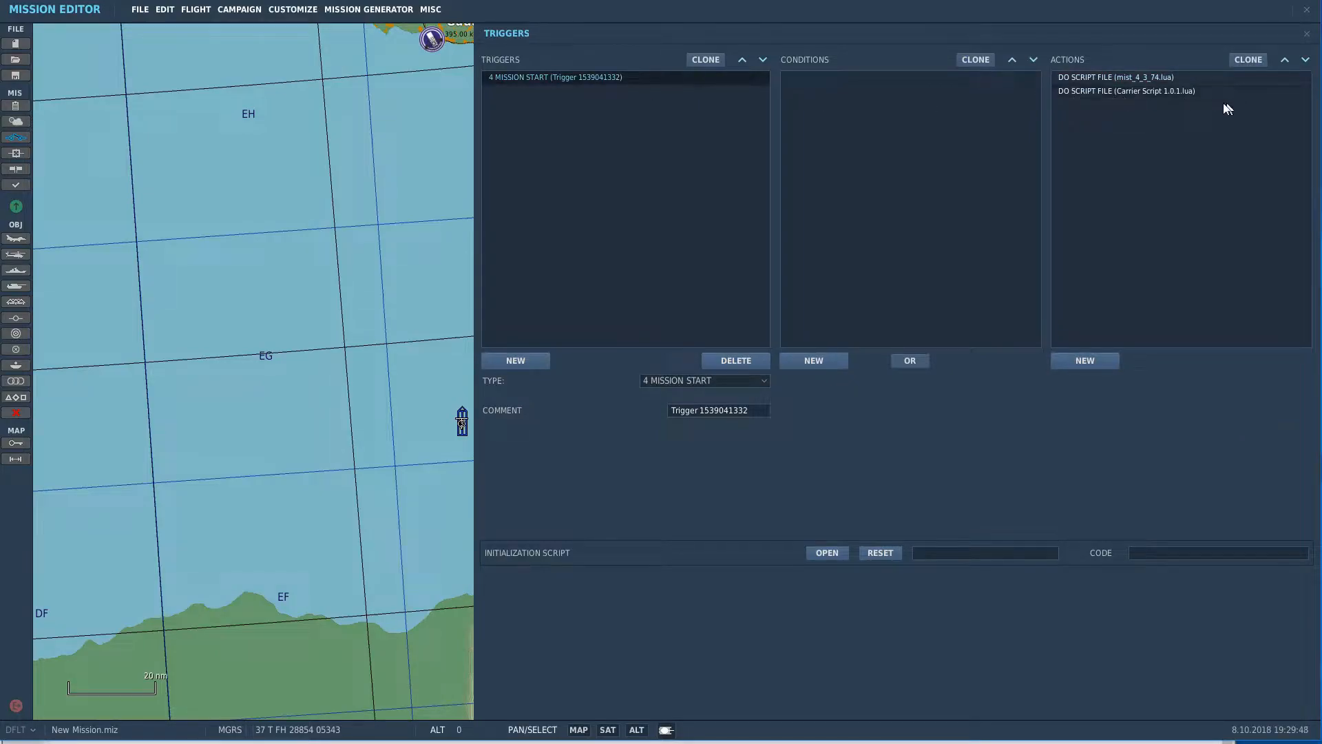
Step: Add a DO SCRIPT action with text Wrench.wind_setup('Stennis', 1, 60, {'tanker_1'})
{"action": "left_click", "coordinate": [1084, 360]}
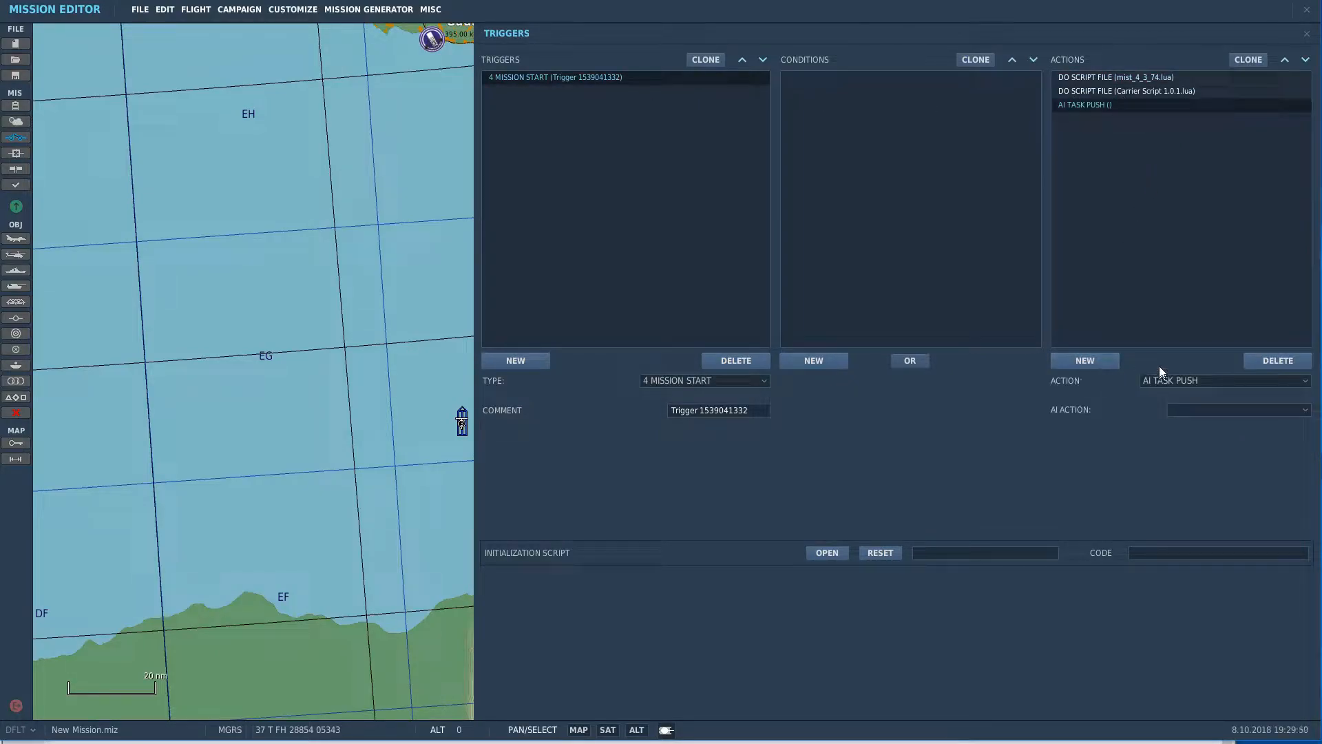
{"action": "left_click", "coordinate": [1223, 380]}
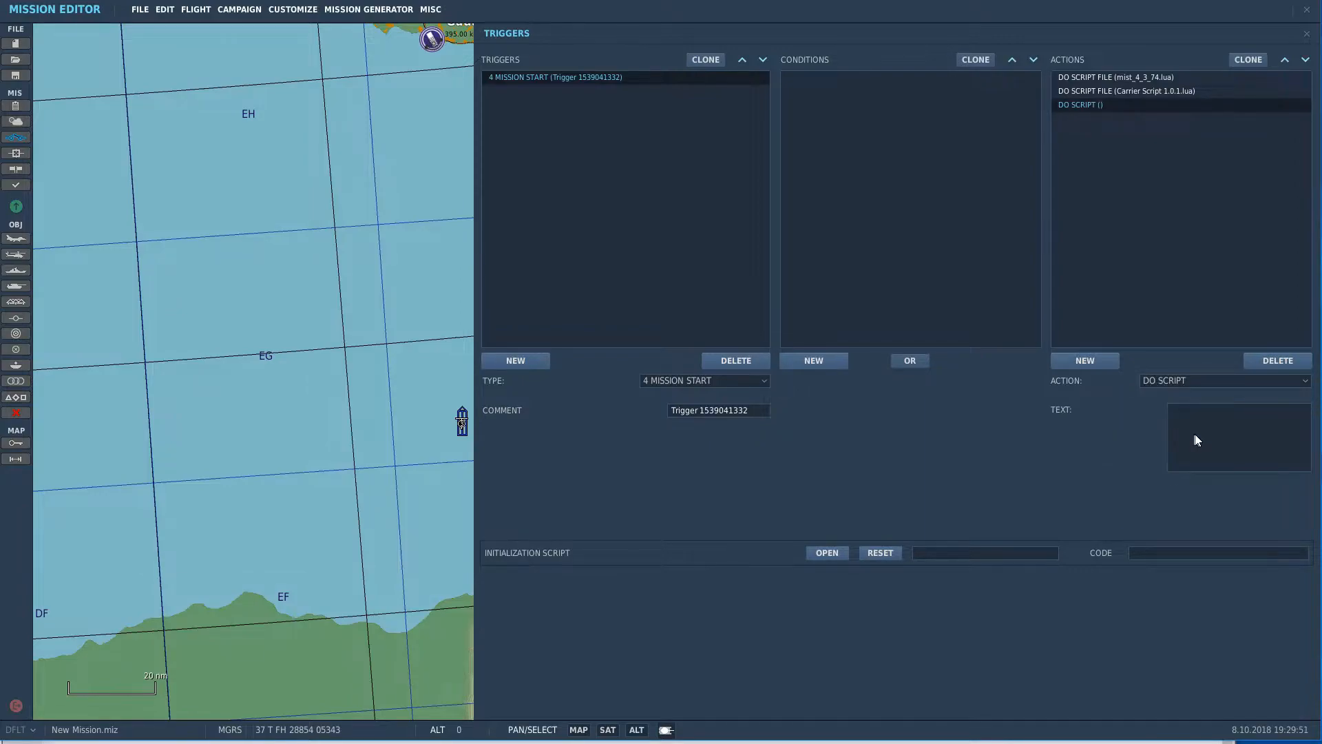
{"action": "type", "text": "Wrench.wind_setup('Stennis', 1, 60, {'tanker_1'})"}
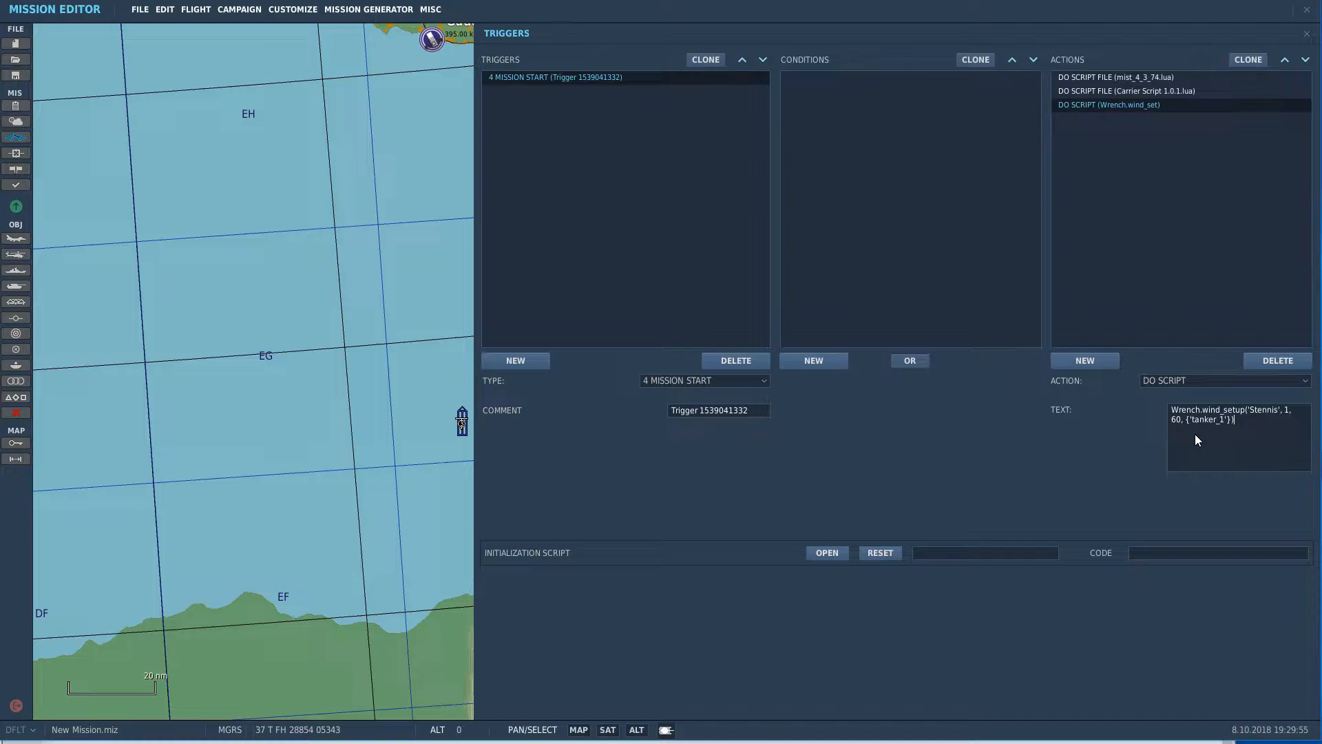
{"action": "mouse_move", "coordinate": [1269, 428]}
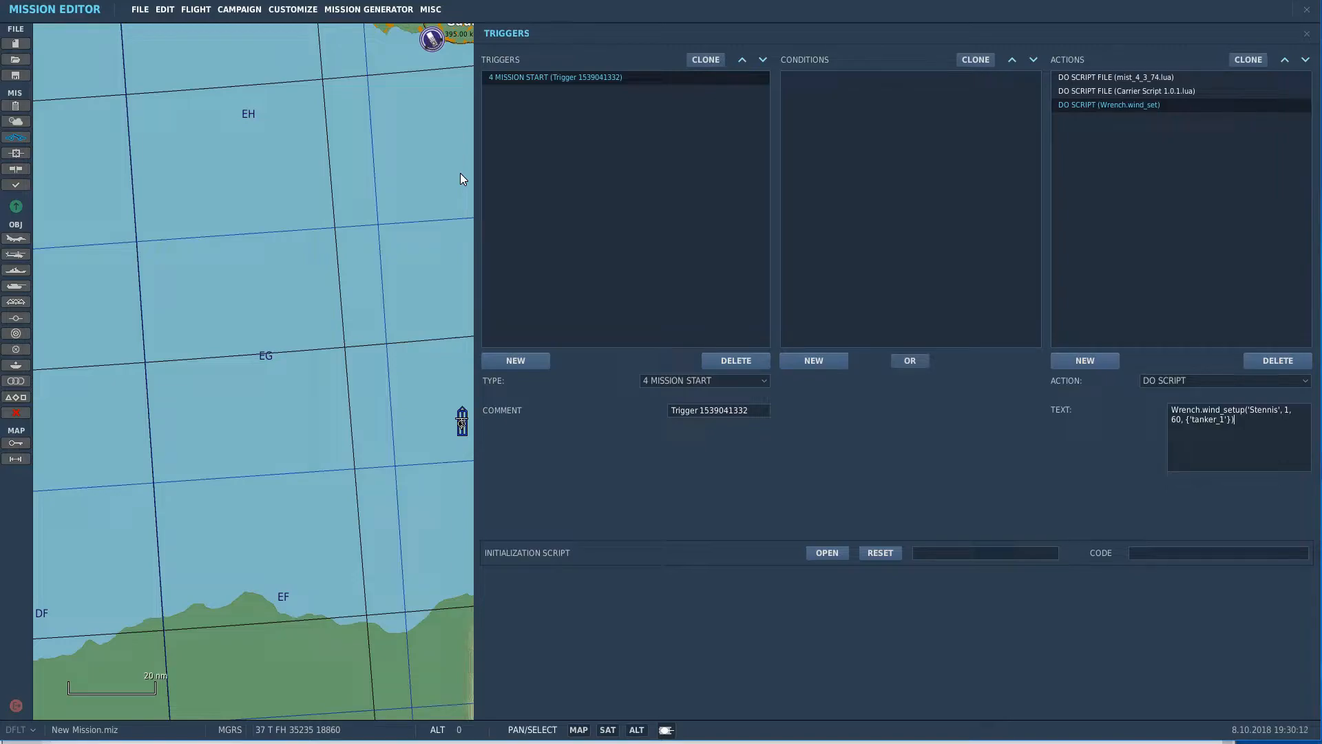
{"action": "mouse_move", "coordinate": [433, 184]}
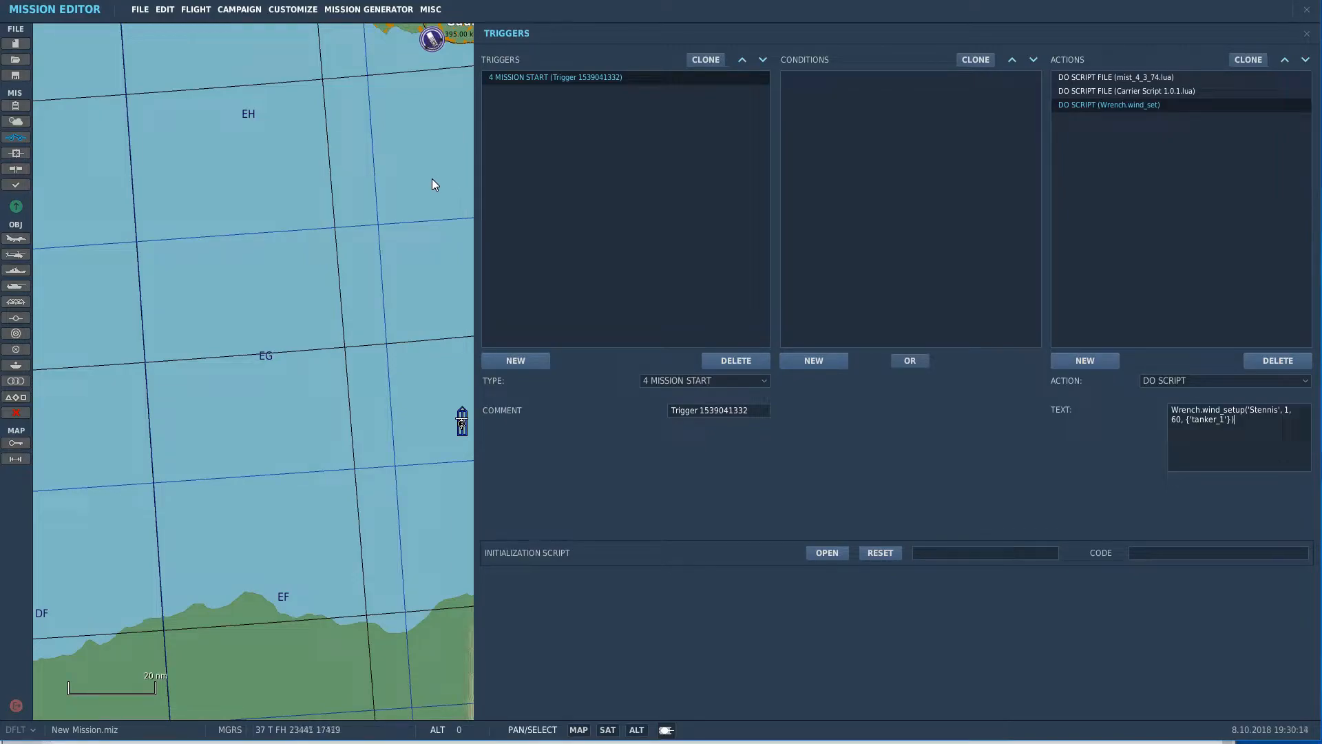
{"action": "mouse_move", "coordinate": [416, 196]}
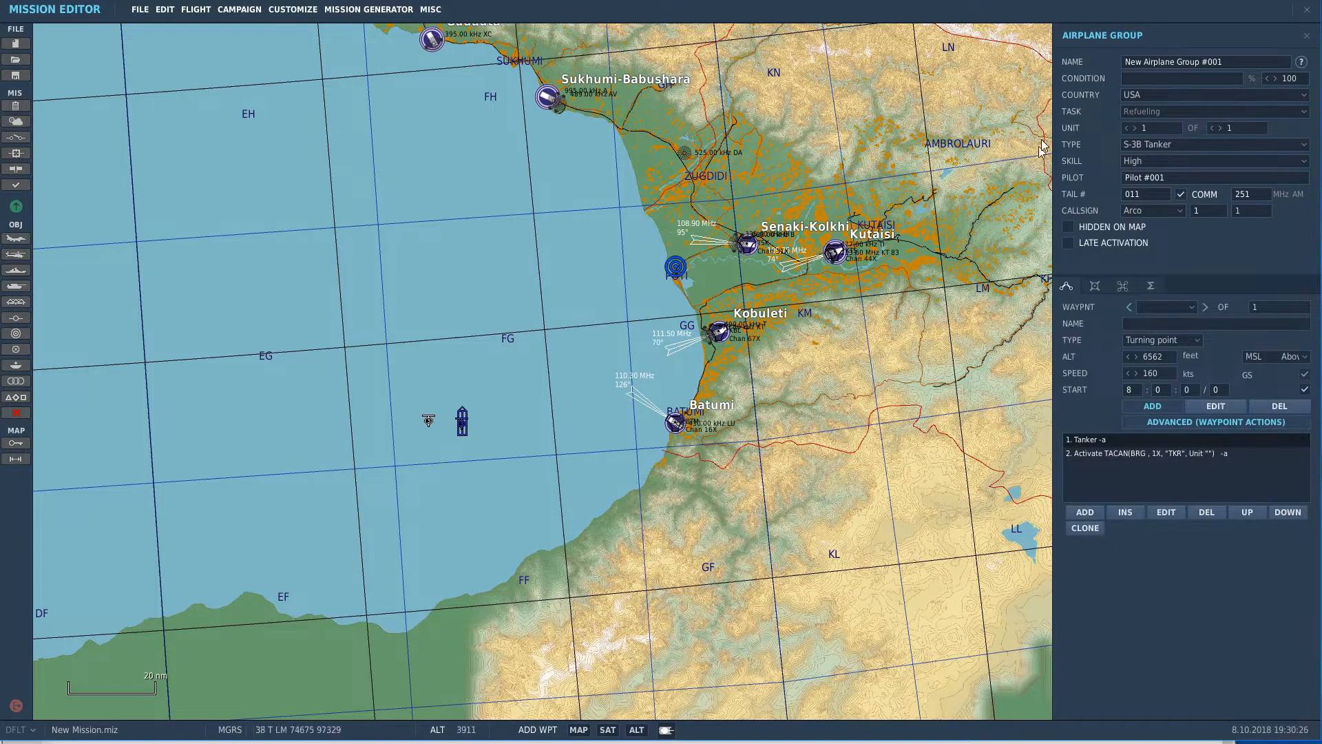
Step: Make the airplane group an F/A-18C Lot 20 whose first waypoint is a takeoff
{"action": "left_click", "coordinate": [1213, 143]}
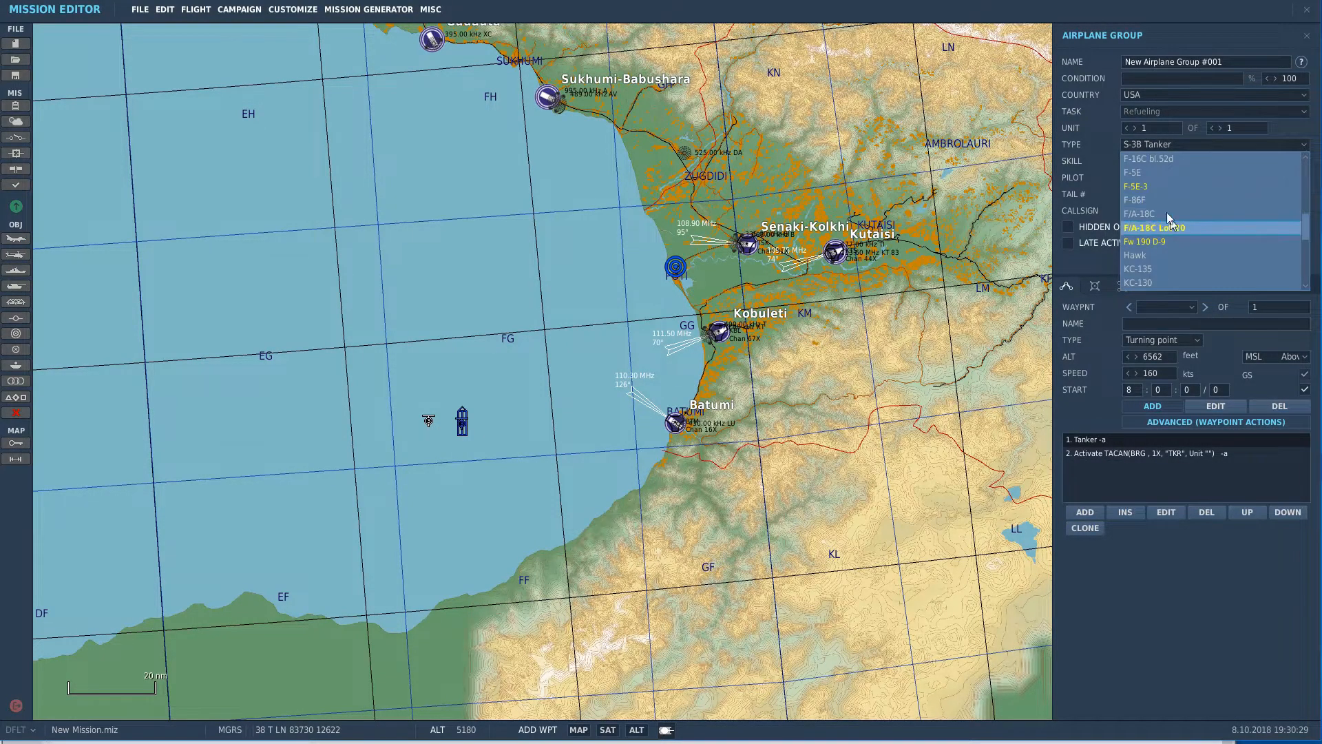
{"action": "left_click", "coordinate": [1157, 226]}
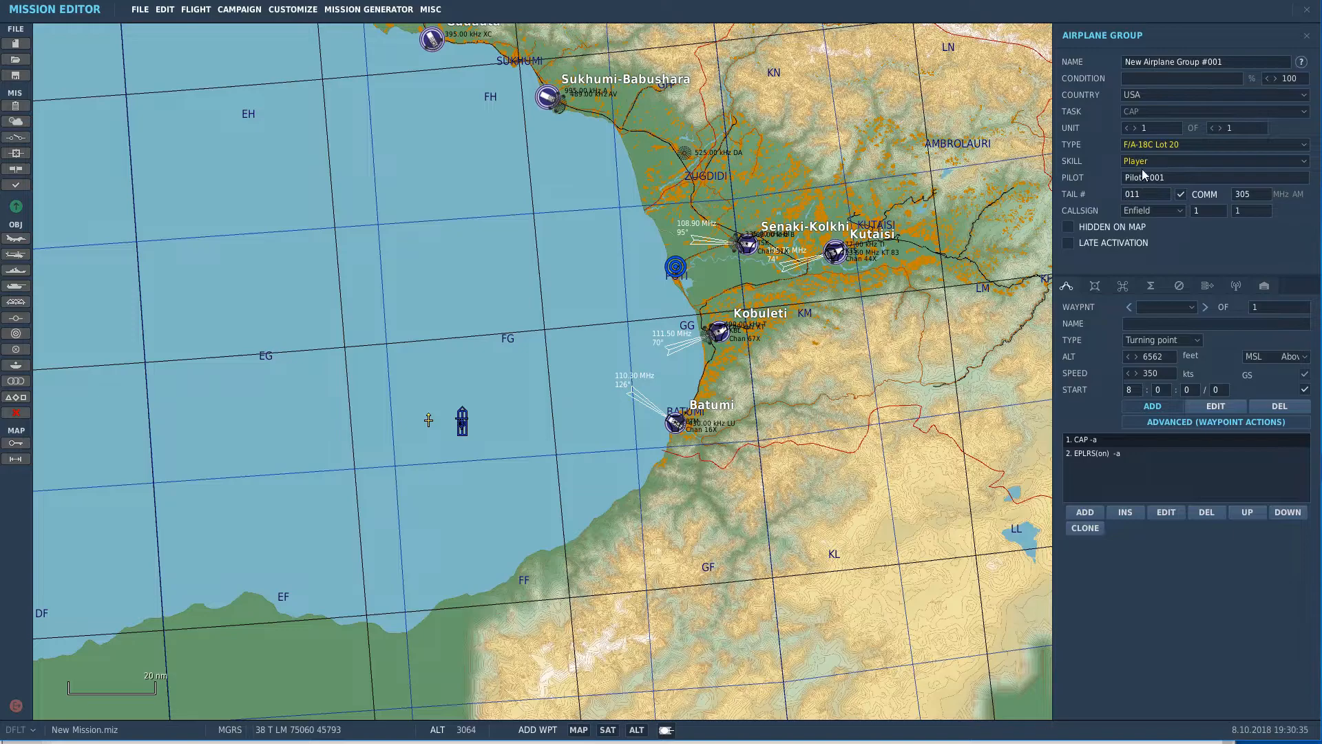
{"action": "left_click", "coordinate": [1162, 339]}
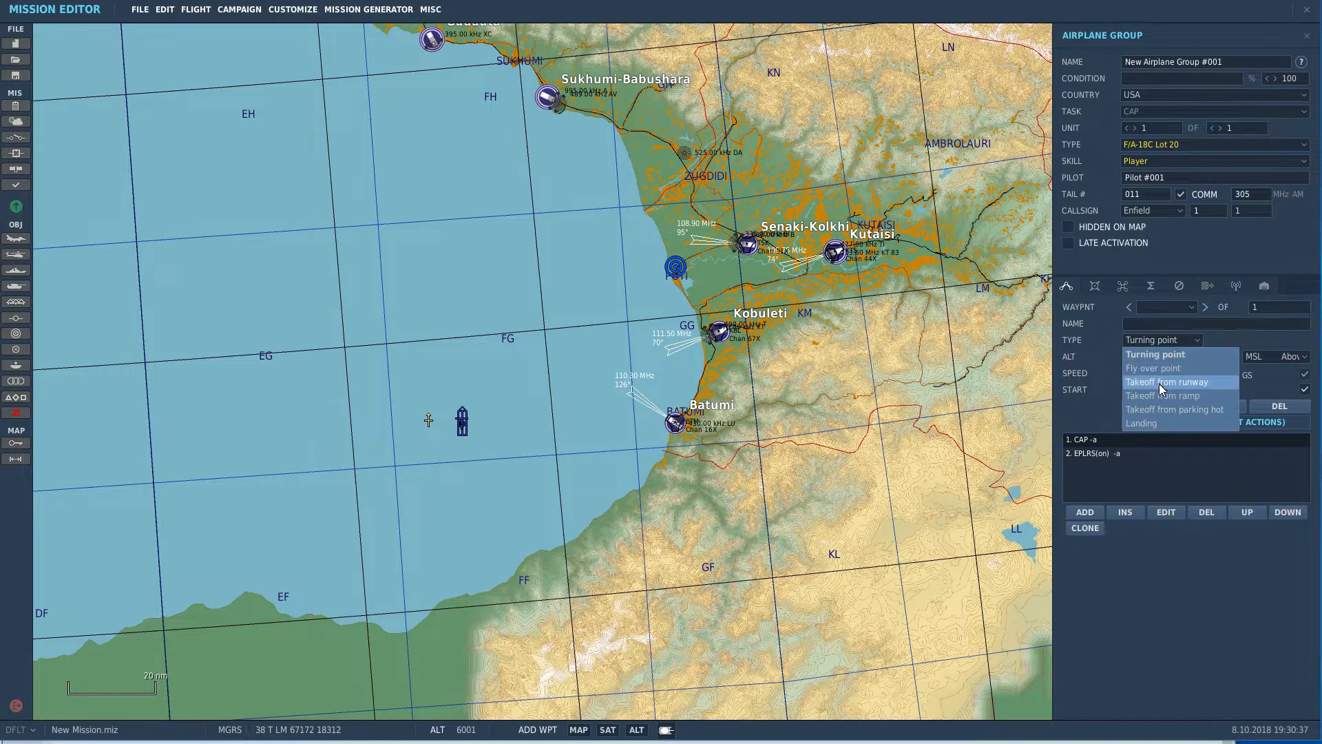
{"action": "left_click", "coordinate": [1165, 395]}
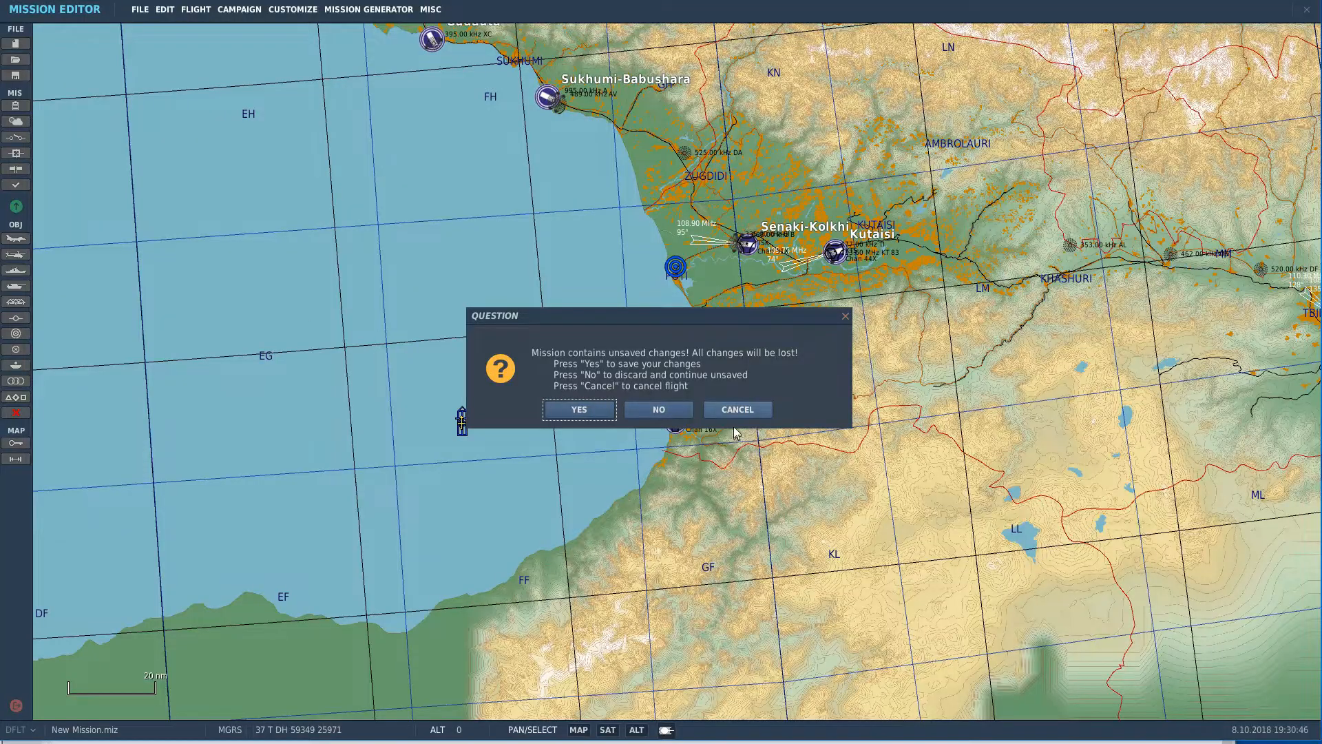
Step: Get past the unsaved-changes prompt and start the mission from the briefing screen
{"action": "left_click", "coordinate": [658, 409]}
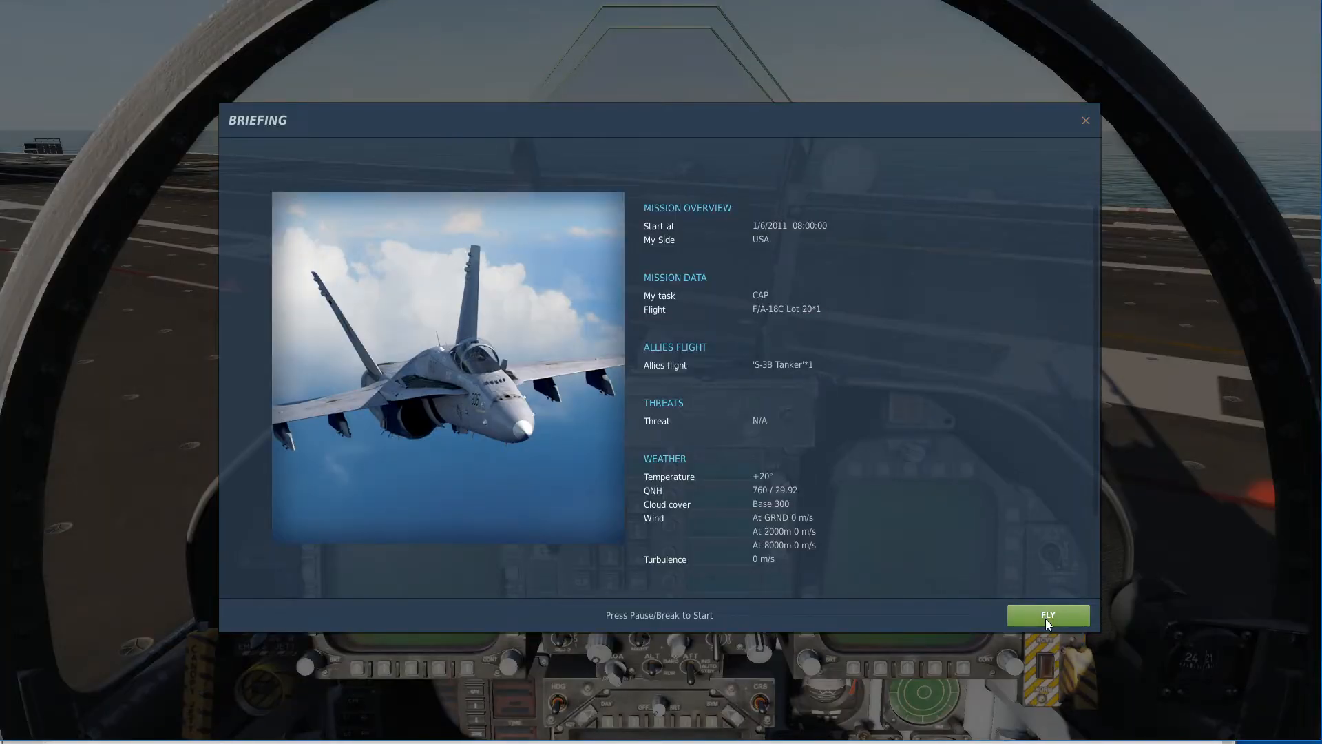
{"action": "left_click", "coordinate": [1048, 615]}
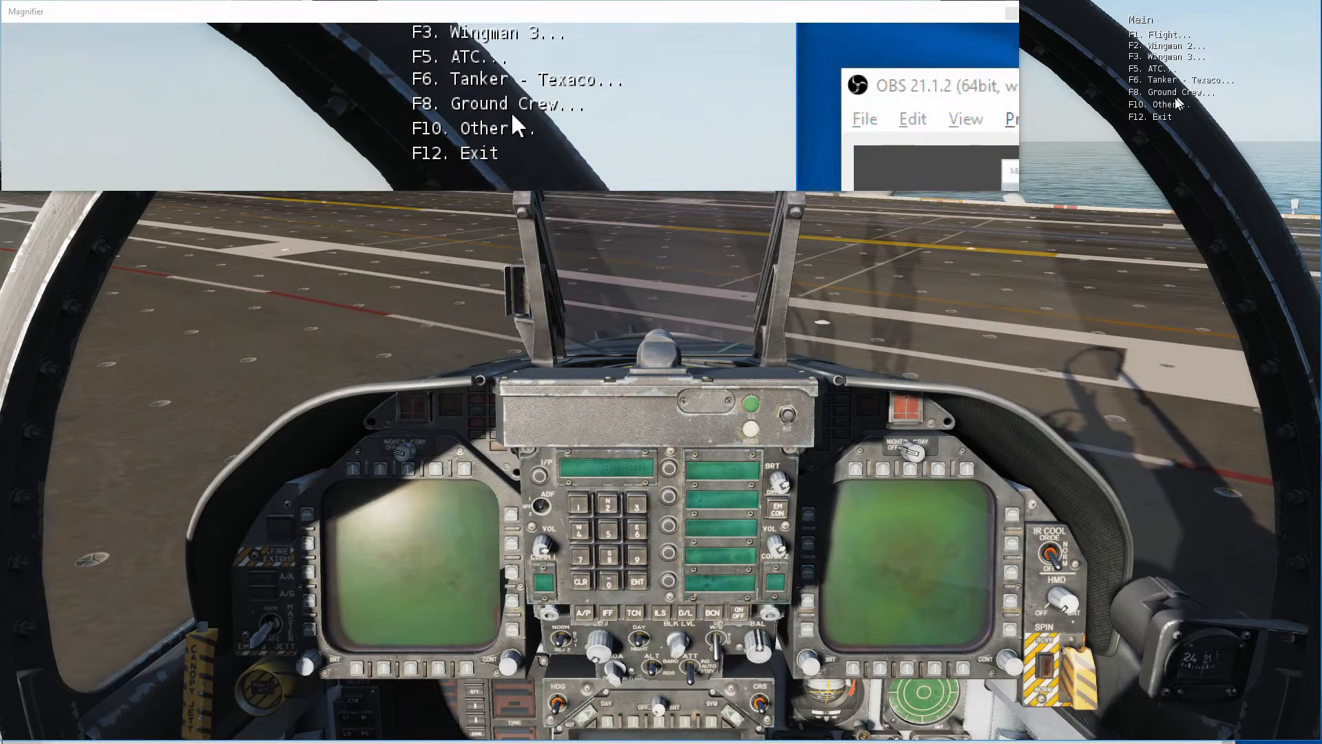
Step: Request Stennis BRC (182) via F10 Other > Carrier Script, then return to its Stennis/Texaco submenu
{"action": "key", "text": "F10"}
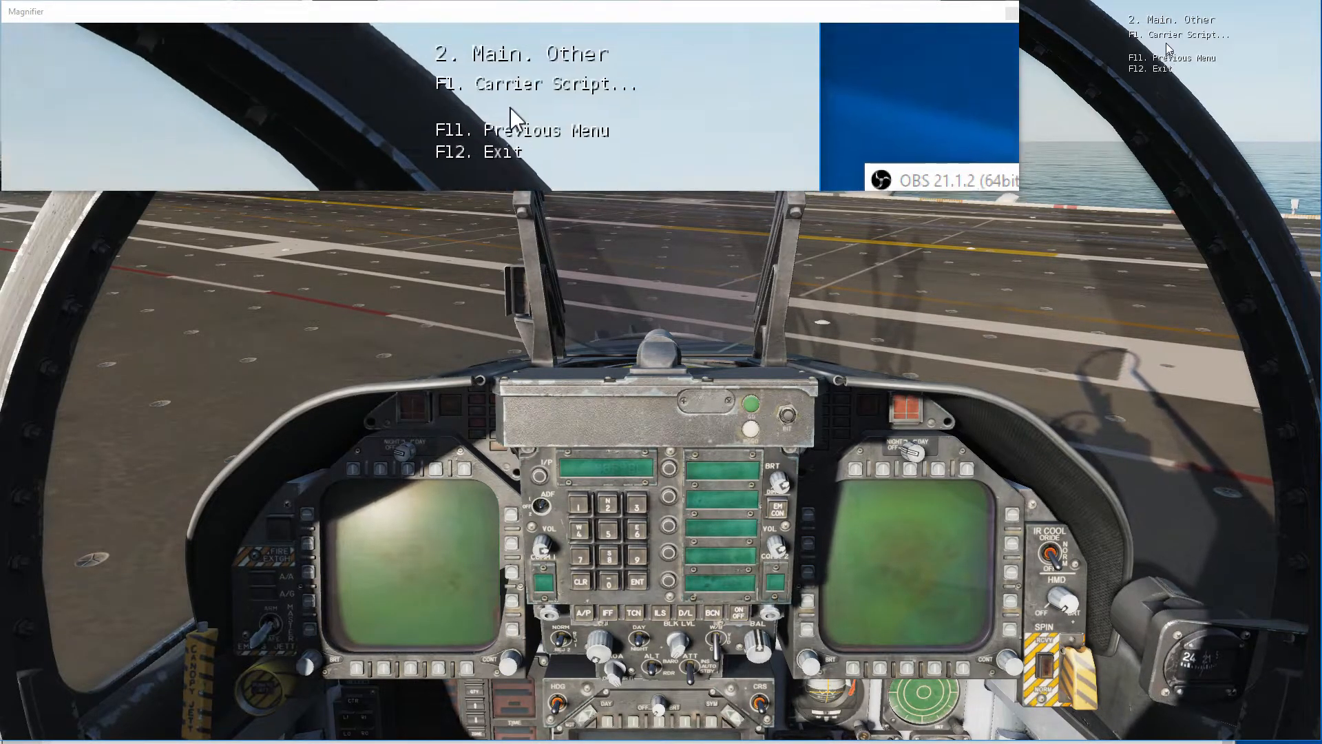
{"action": "key", "text": "F1"}
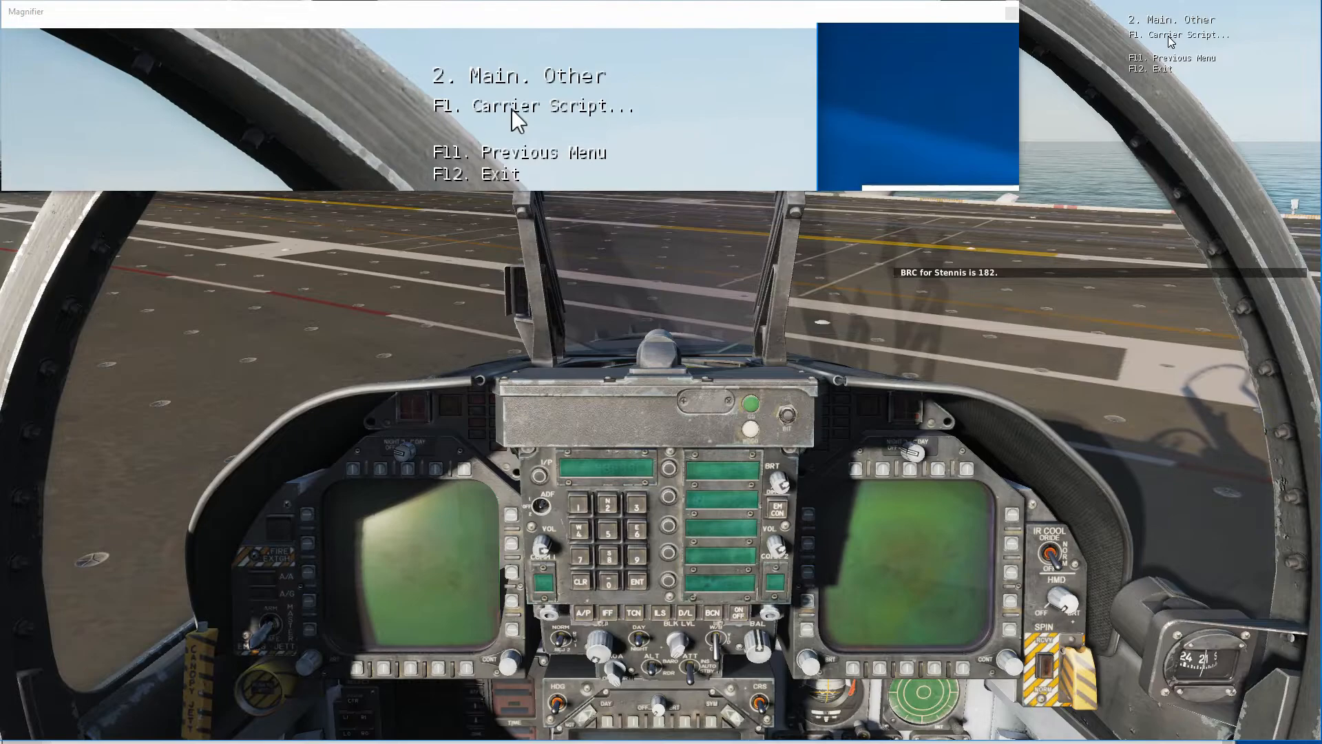
{"action": "key", "text": "F1"}
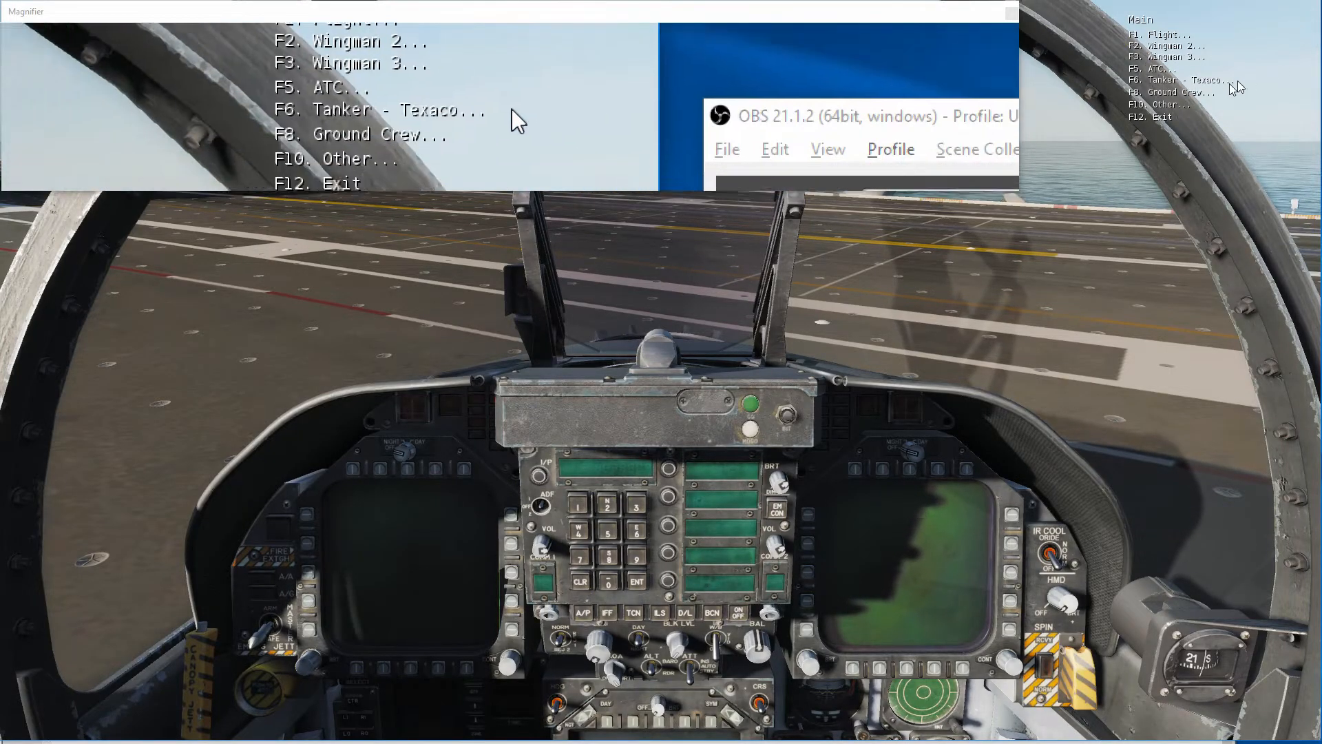
{"action": "key", "text": "F10"}
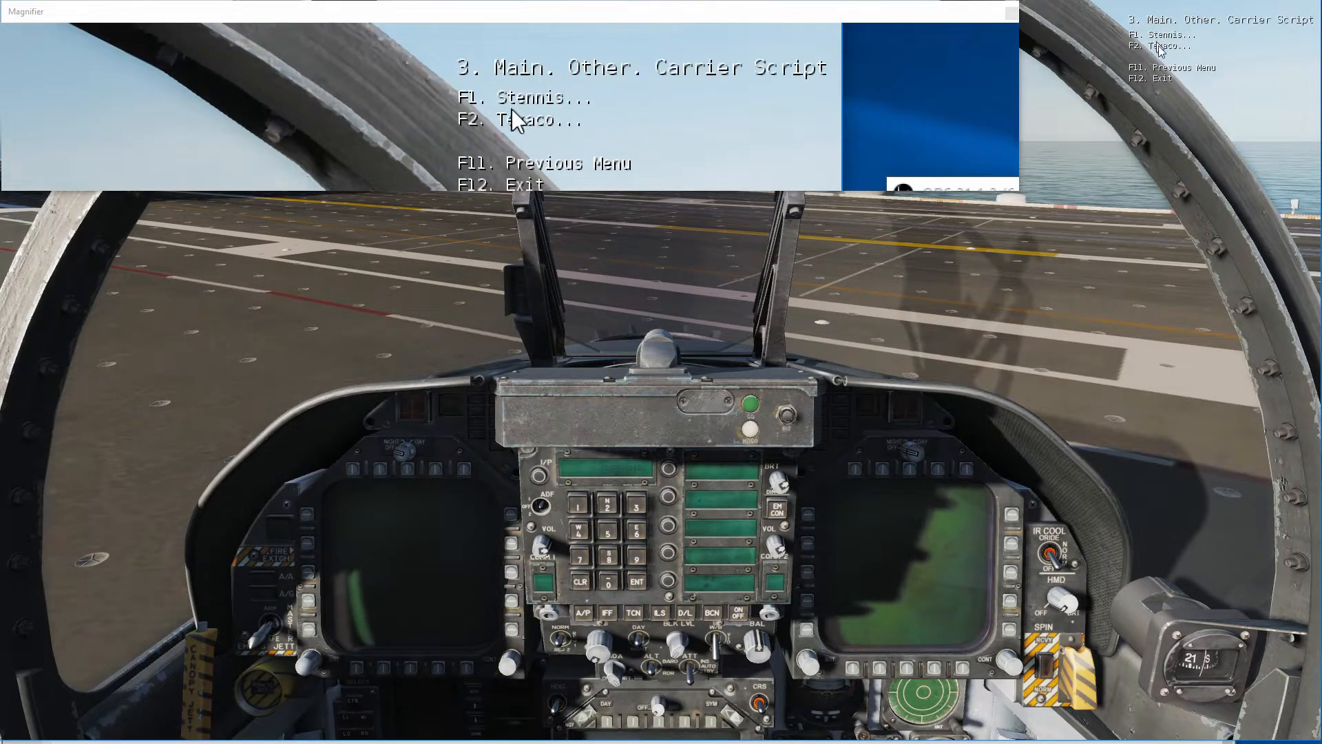